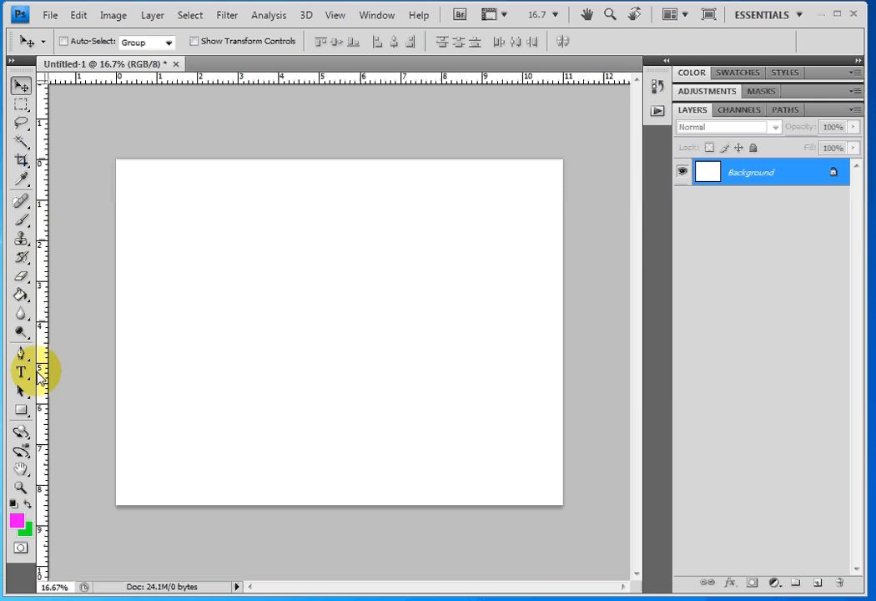
Select the Horizontal Type tool, set to Microsoft Tai Le Bold at 125 pt
{"action": "left_click", "coordinate": [21, 373]}
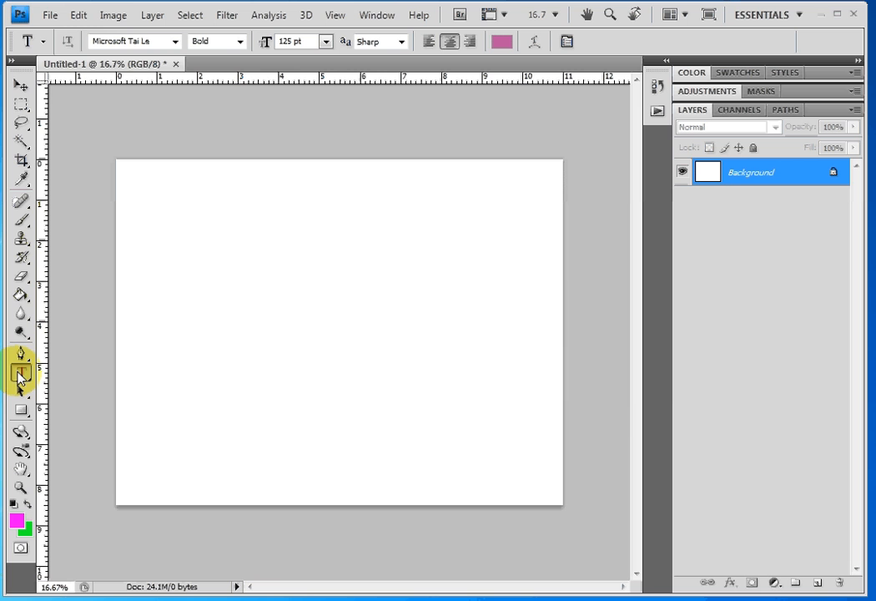
{"action": "left_click", "coordinate": [21, 372]}
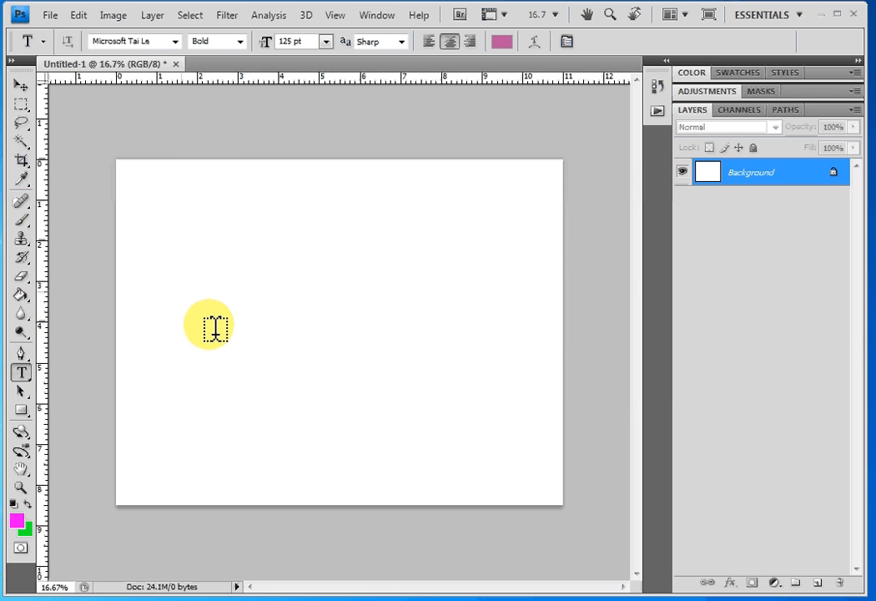
{"action": "mouse_move", "coordinate": [205, 346]}
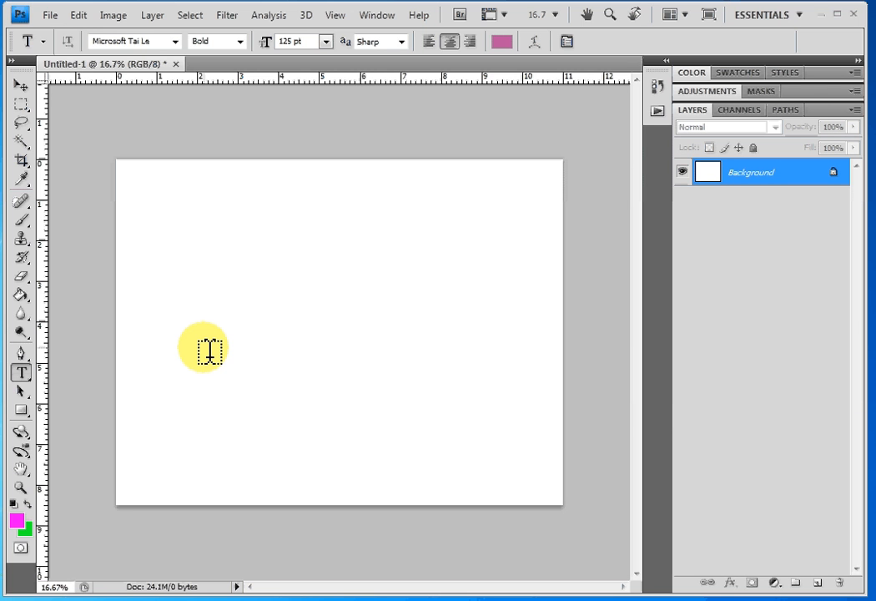
{"action": "mouse_move", "coordinate": [229, 275]}
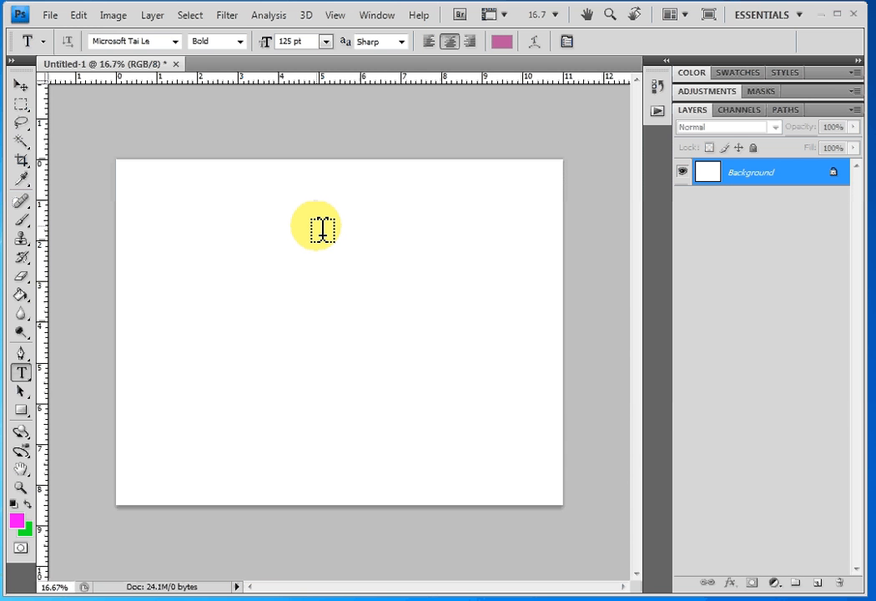
Type 'Title' in pink bold letters near the top of the canvas
{"action": "left_click", "coordinate": [319, 228]}
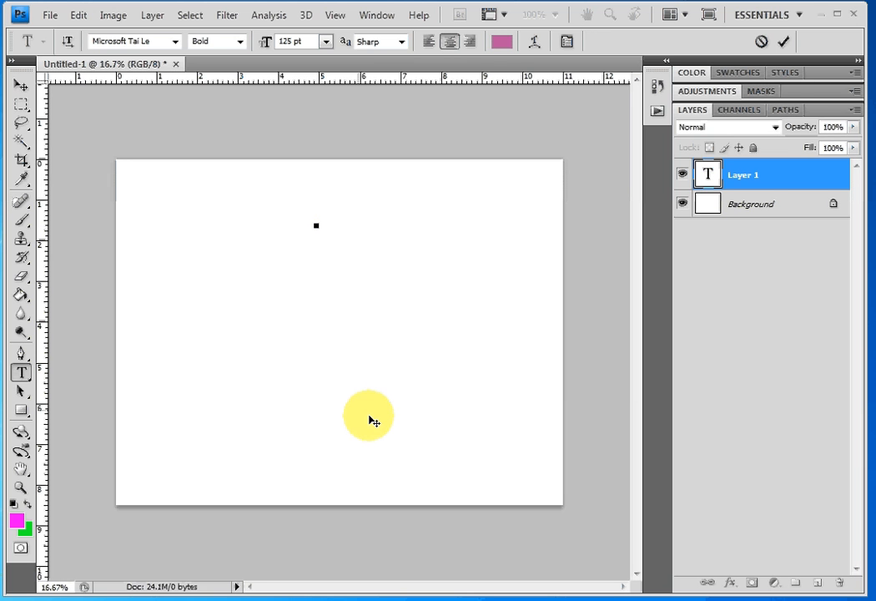
{"action": "left_click", "coordinate": [316, 226]}
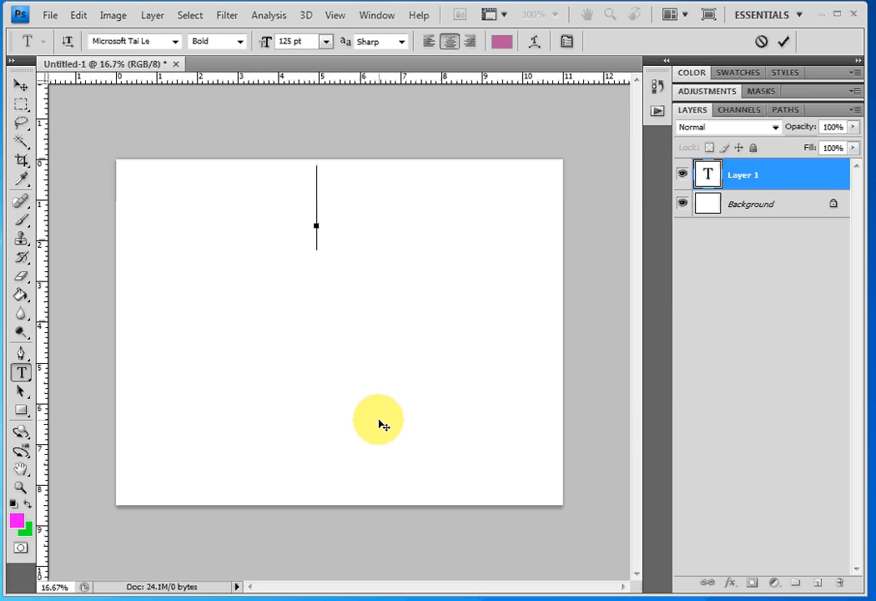
{"action": "type", "text": "T"}
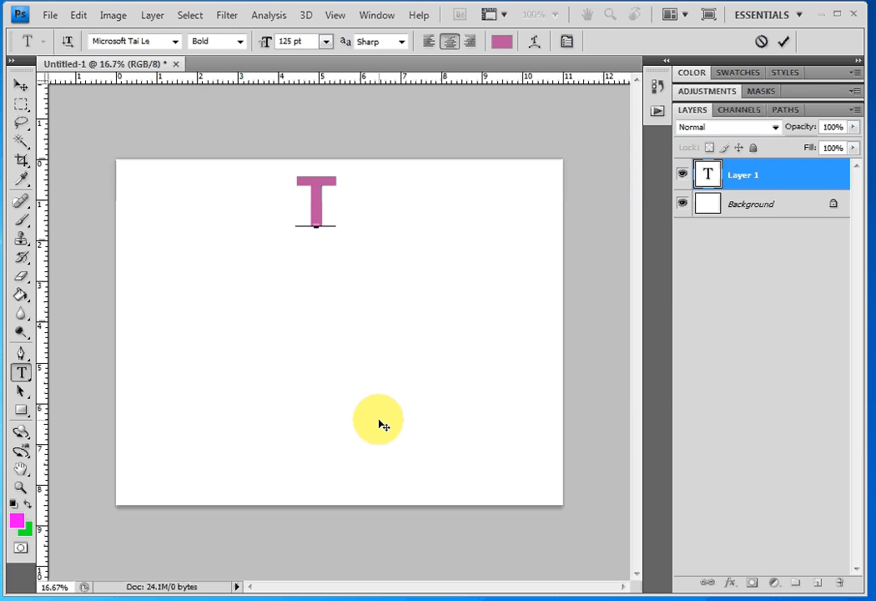
{"action": "type", "text": "itle"}
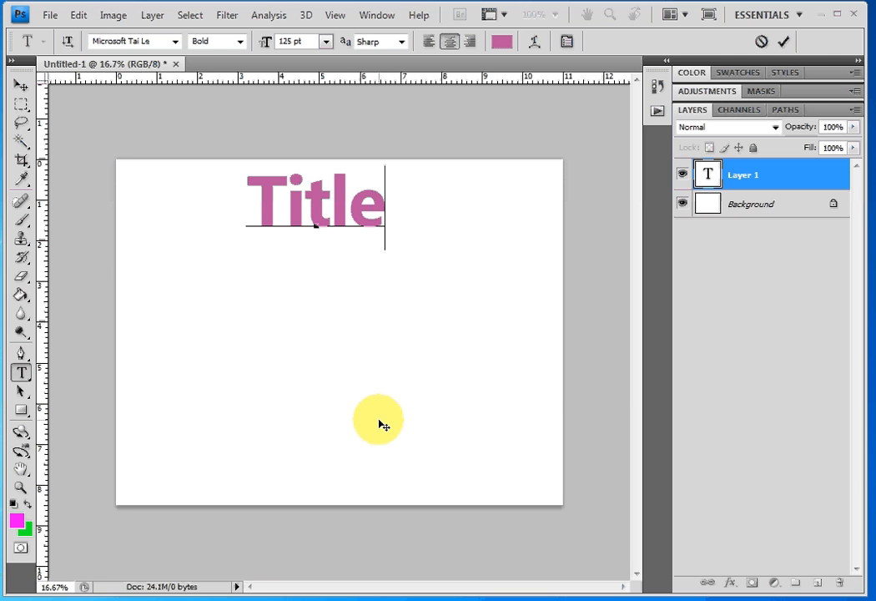
{"action": "mouse_move", "coordinate": [417, 206]}
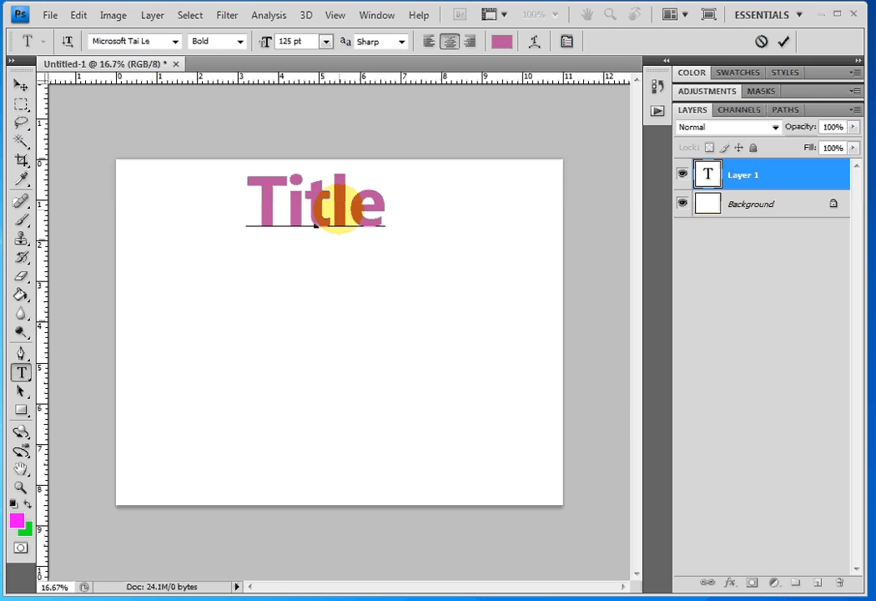
{"action": "left_click", "coordinate": [384, 209]}
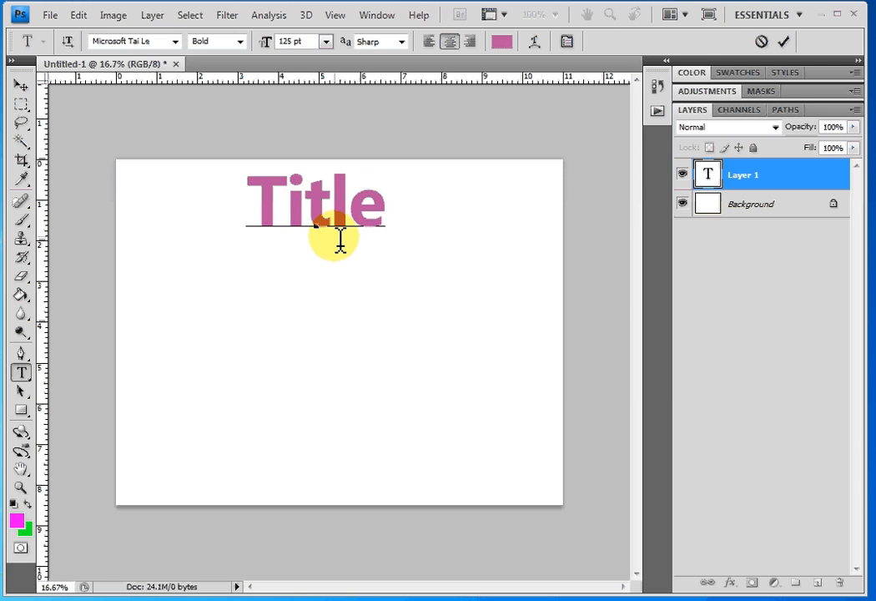
{"action": "mouse_move", "coordinate": [316, 269]}
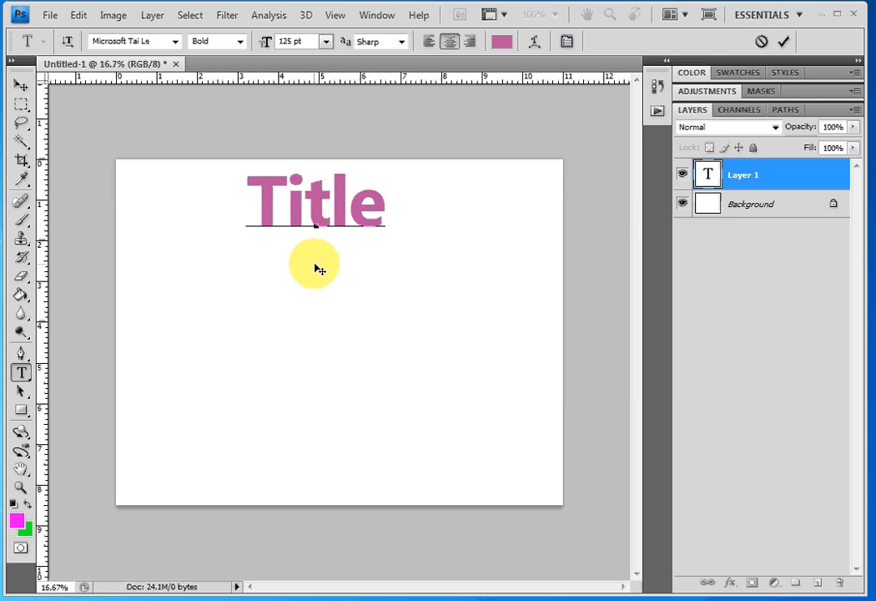
Commit the pink text as the layer 'Title' and move it toward the upper left
{"action": "left_click", "coordinate": [20, 86]}
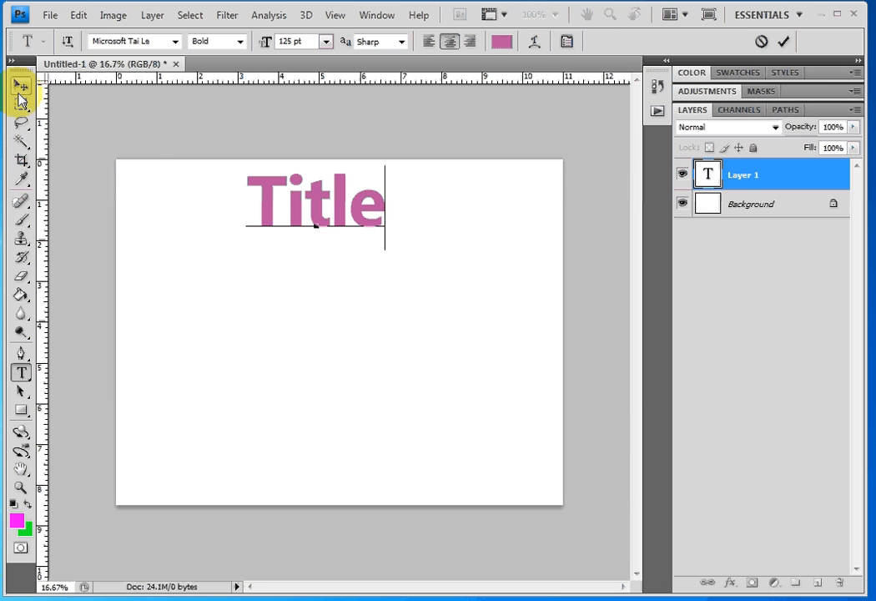
{"action": "mouse_move", "coordinate": [20, 88]}
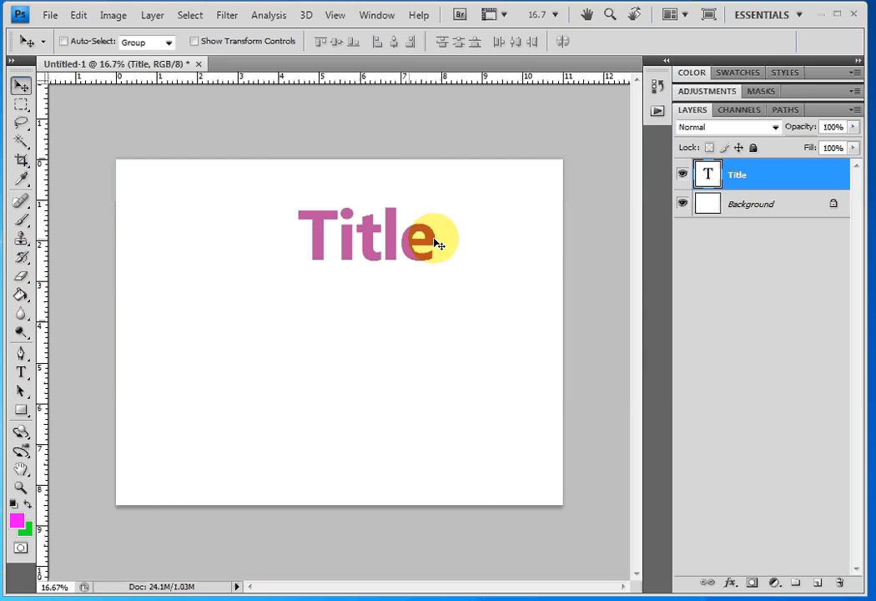
{"action": "double_click", "coordinate": [737, 174]}
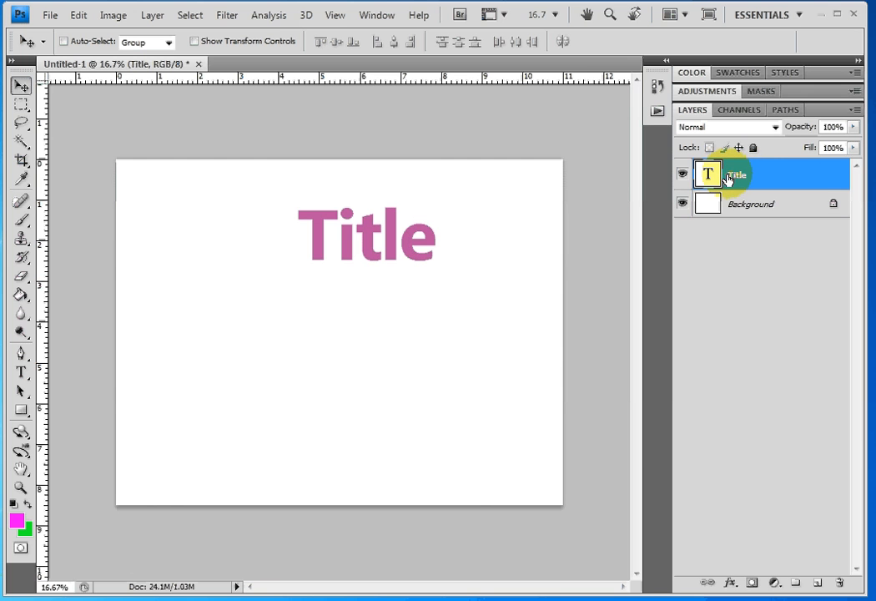
{"action": "left_click", "coordinate": [750, 204]}
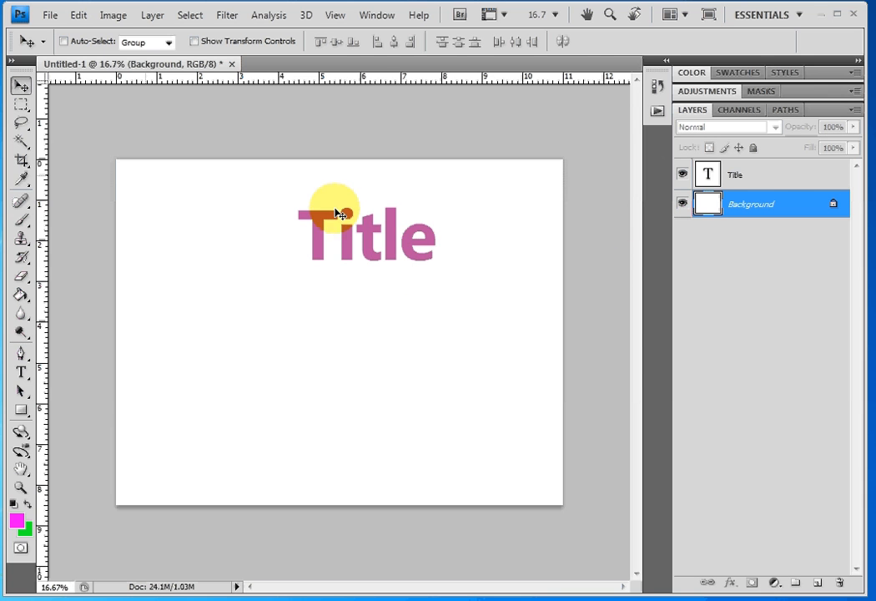
{"action": "left_click", "coordinate": [734, 174]}
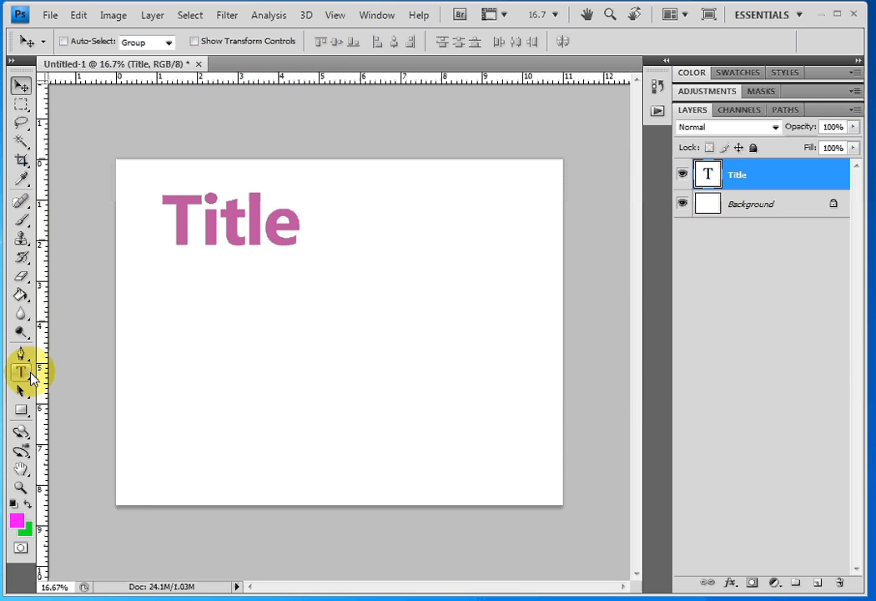
Restyle the Title text in MV Boli Regular at 250 pt
{"action": "left_click", "coordinate": [20, 373]}
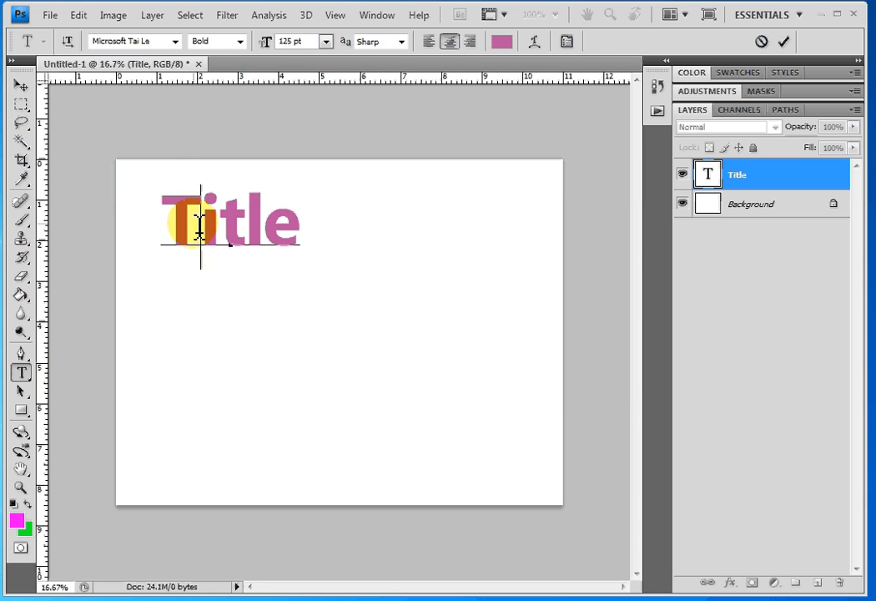
{"action": "type", "text": "ls"}
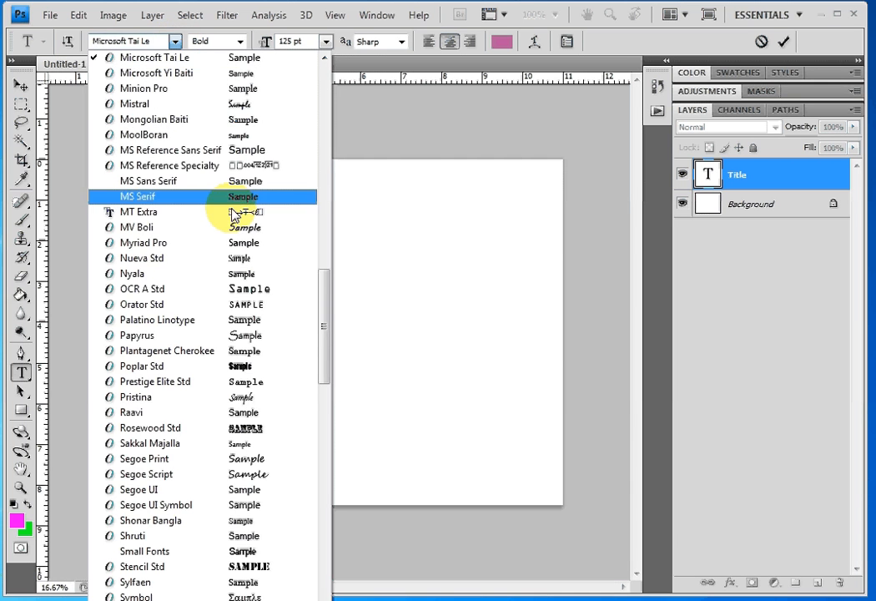
{"action": "left_click", "coordinate": [137, 227]}
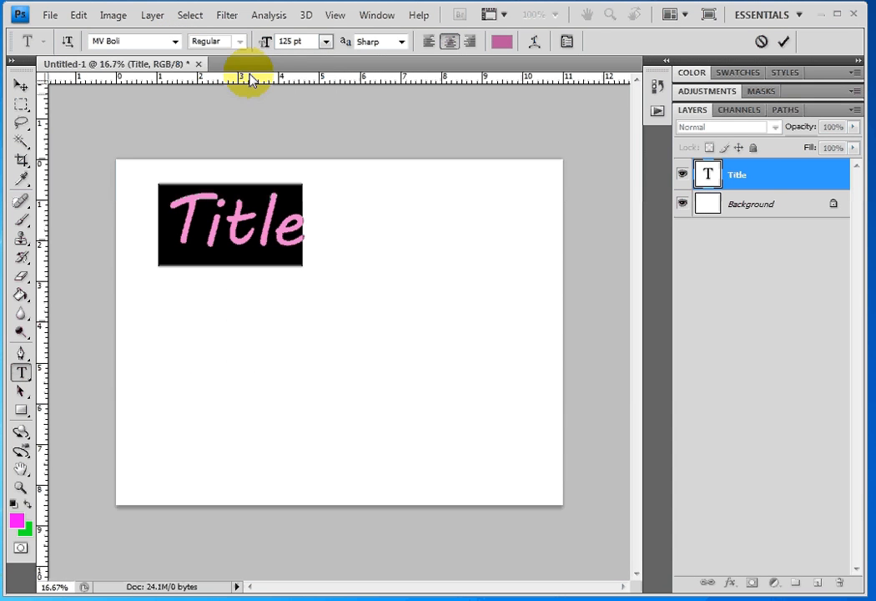
{"action": "left_click", "coordinate": [325, 41]}
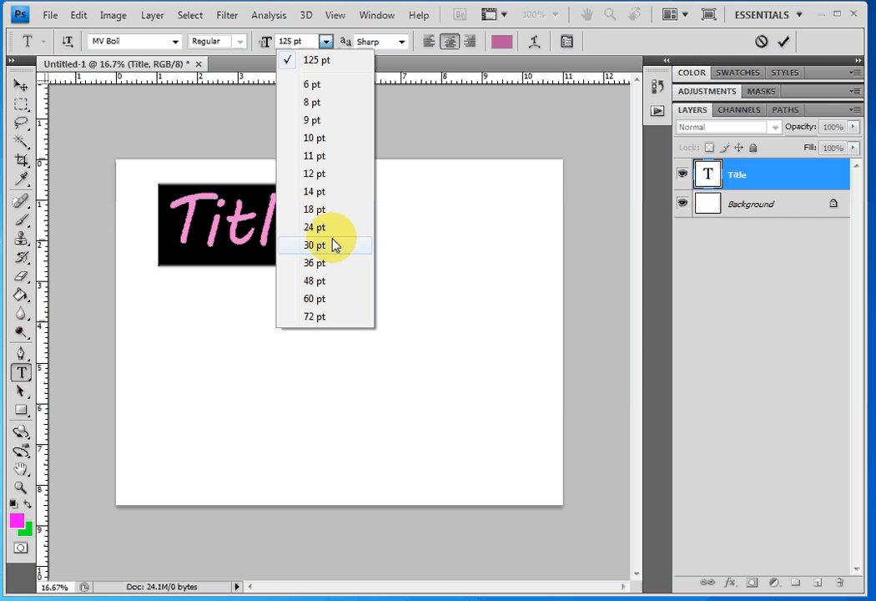
{"action": "mouse_move", "coordinate": [322, 102]}
{"action": "type", "text": "213"}
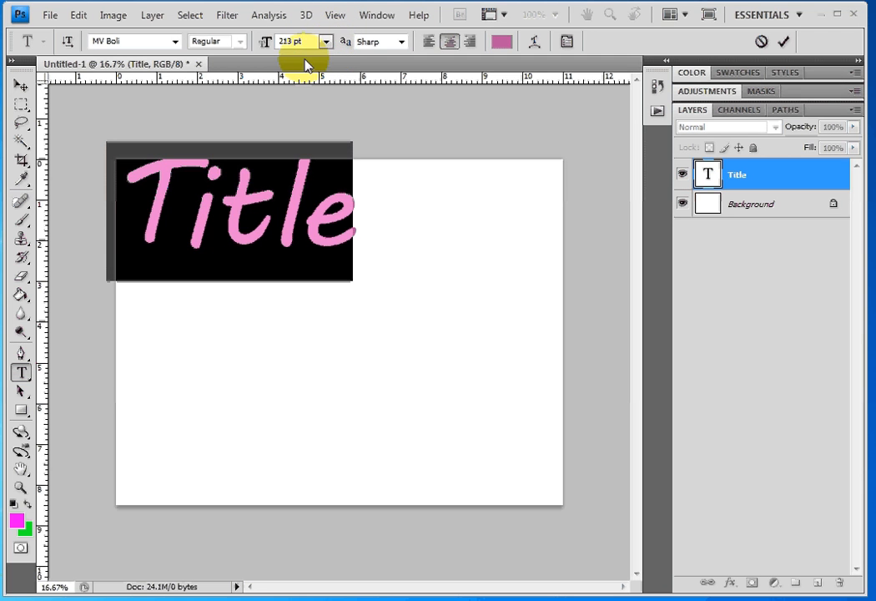
{"action": "left_click", "coordinate": [296, 41]}
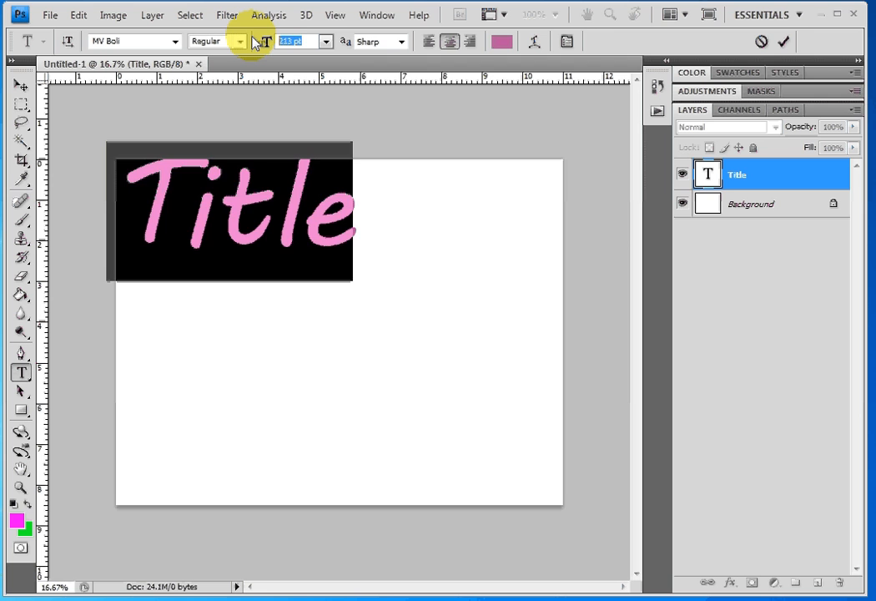
{"action": "type", "text": "250"}
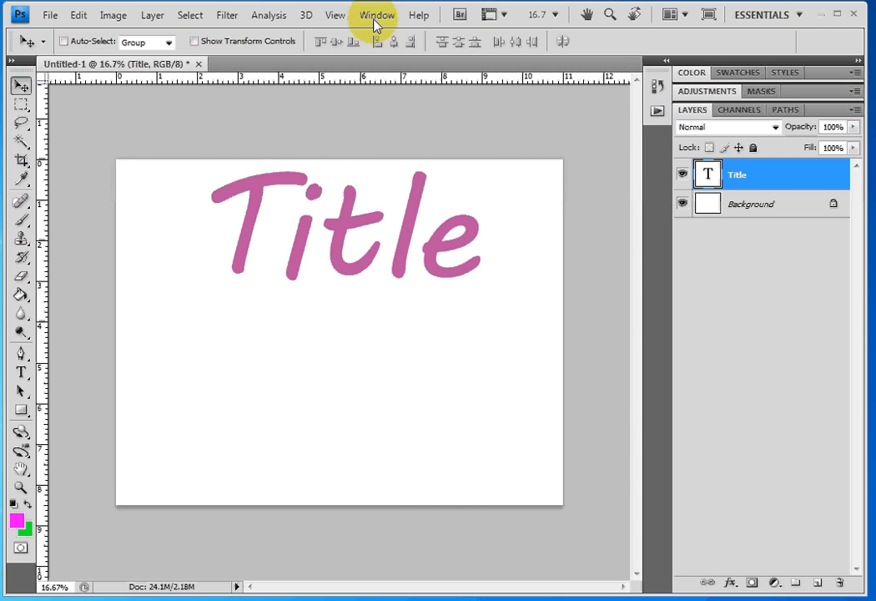
{"action": "left_click", "coordinate": [377, 15]}
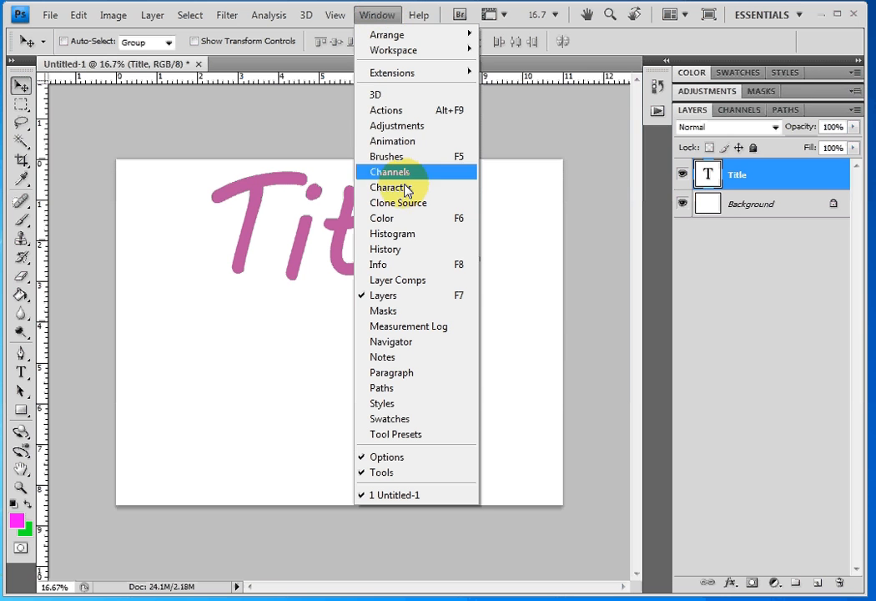
{"action": "mouse_move", "coordinate": [409, 187]}
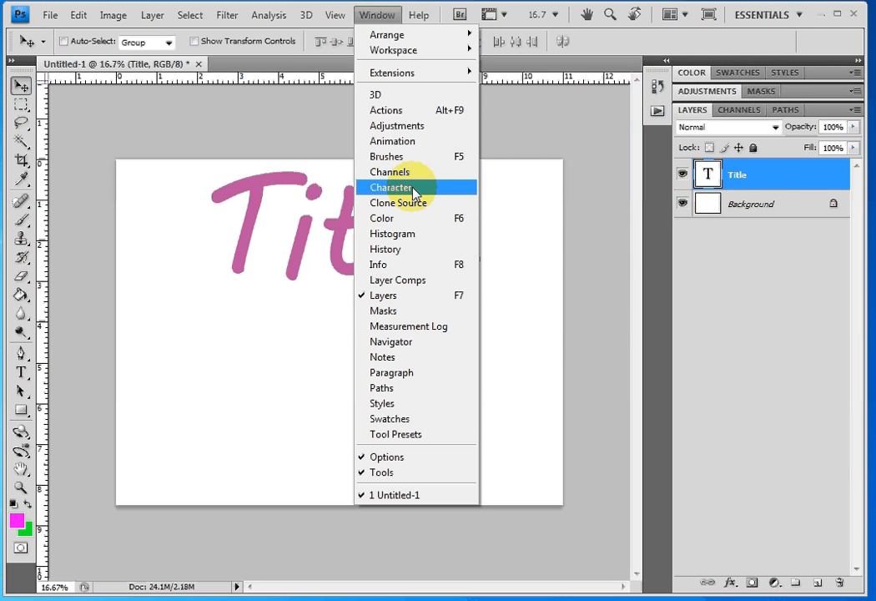
{"action": "mouse_move", "coordinate": [424, 372]}
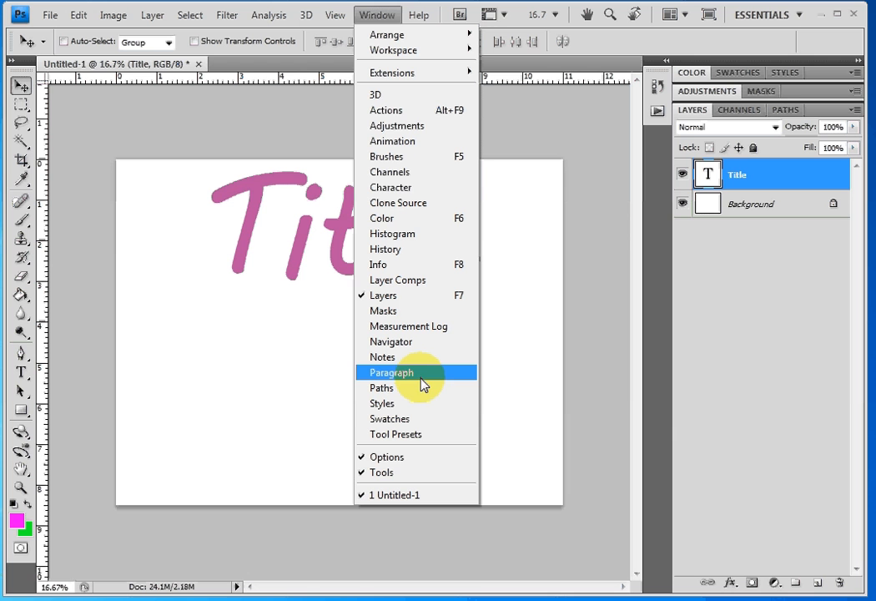
{"action": "mouse_move", "coordinate": [432, 187]}
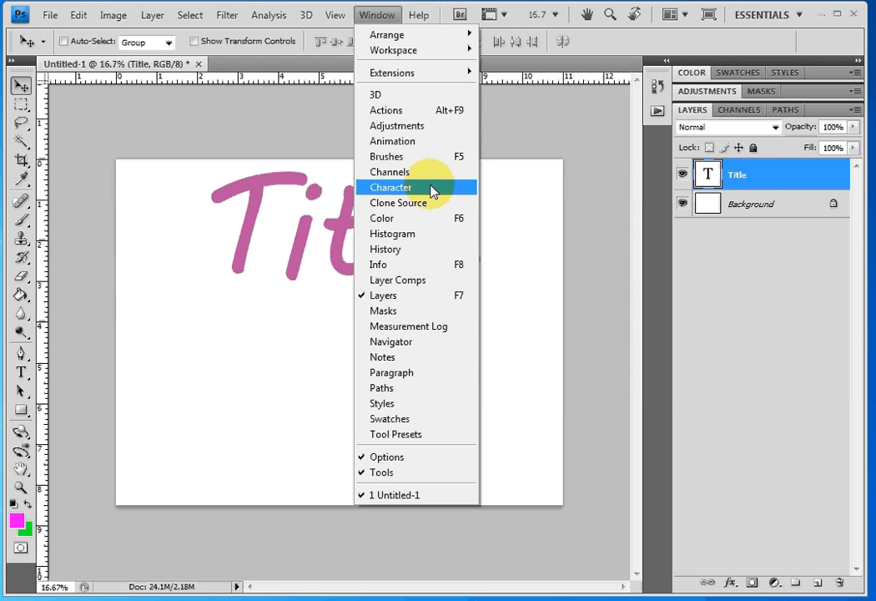
{"action": "left_click", "coordinate": [390, 187]}
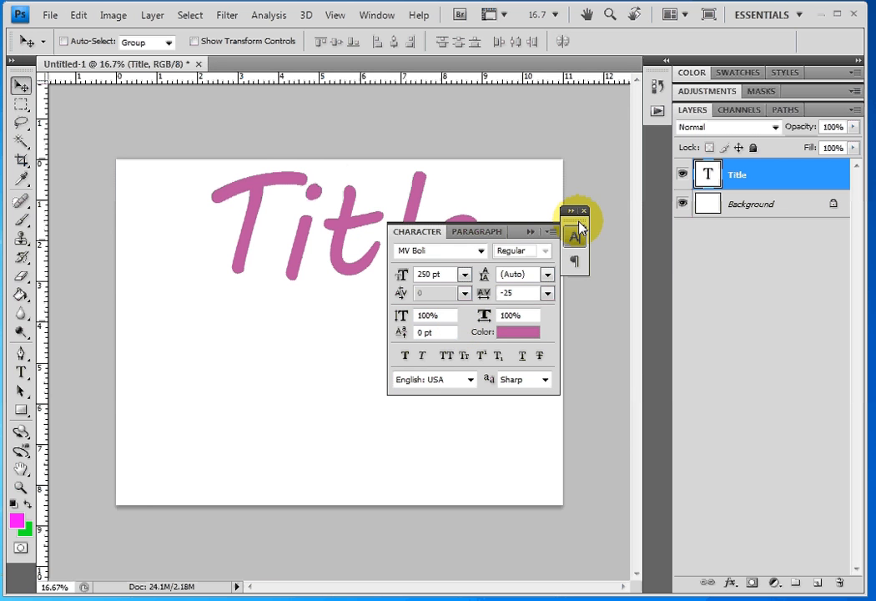
{"action": "mouse_move", "coordinate": [659, 188]}
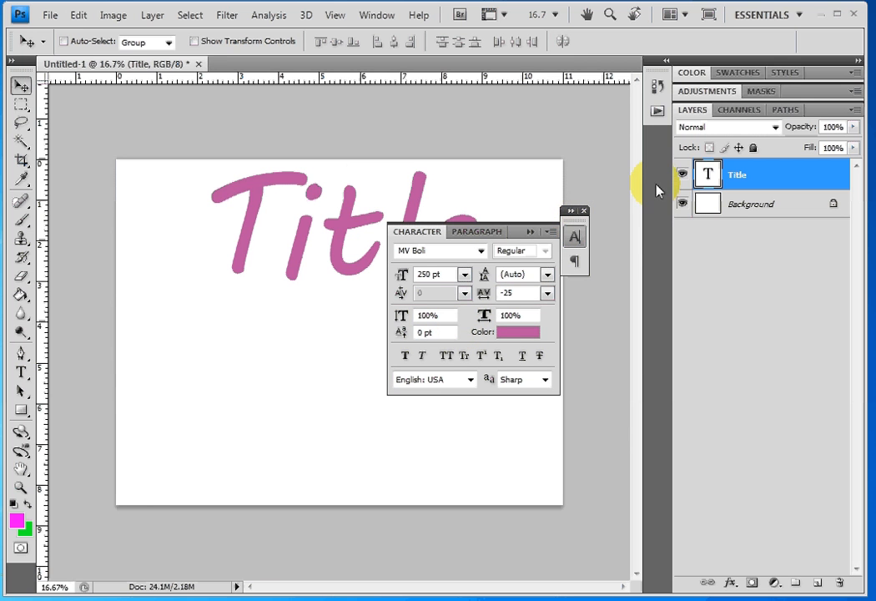
{"action": "mouse_move", "coordinate": [655, 190]}
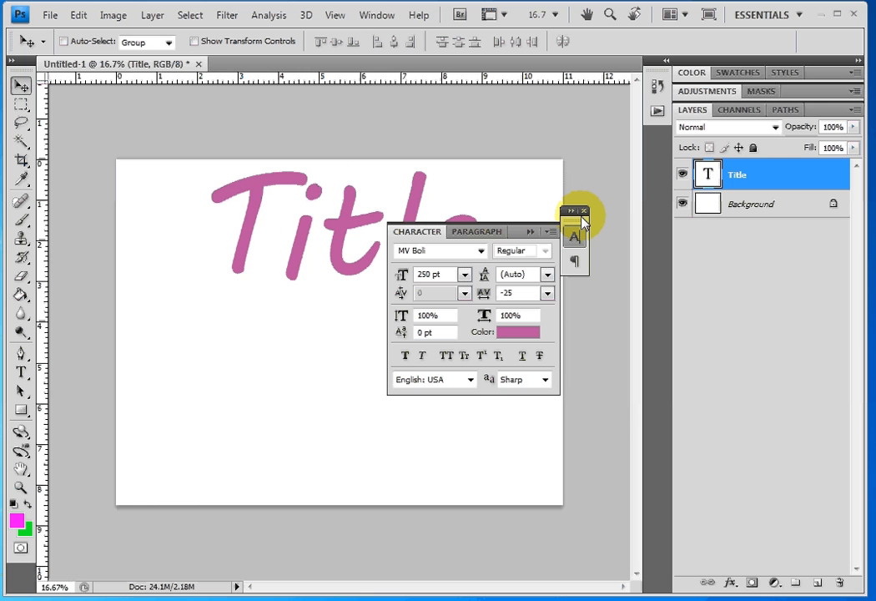
{"action": "mouse_move", "coordinate": [572, 212]}
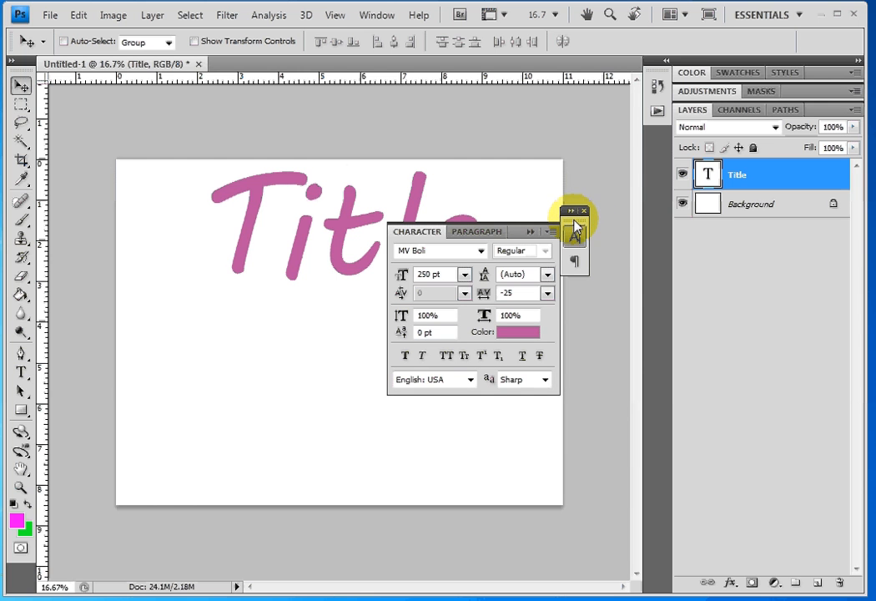
{"action": "mouse_move", "coordinate": [576, 238]}
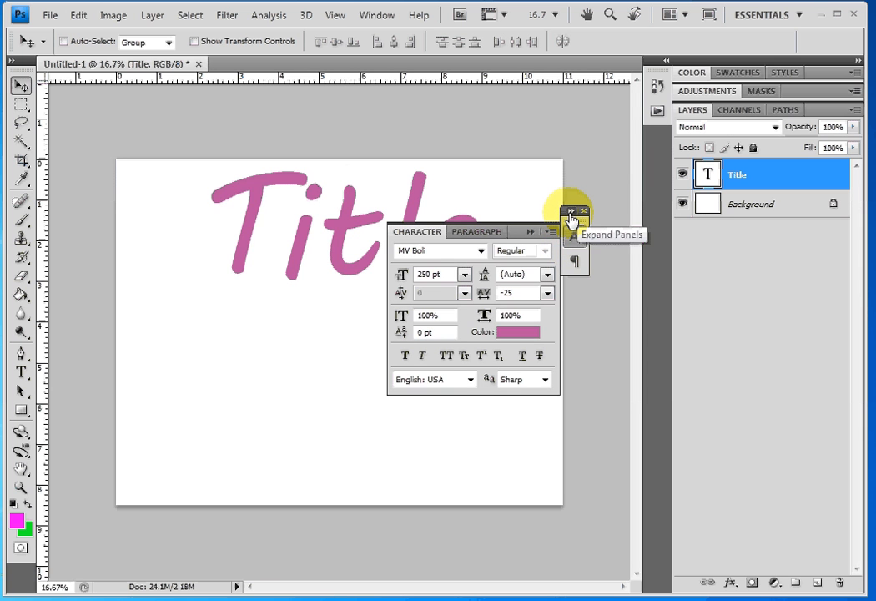
Dock the Character/Paragraph panel beside the layers and reopen the Character settings
{"action": "left_click", "coordinate": [573, 212]}
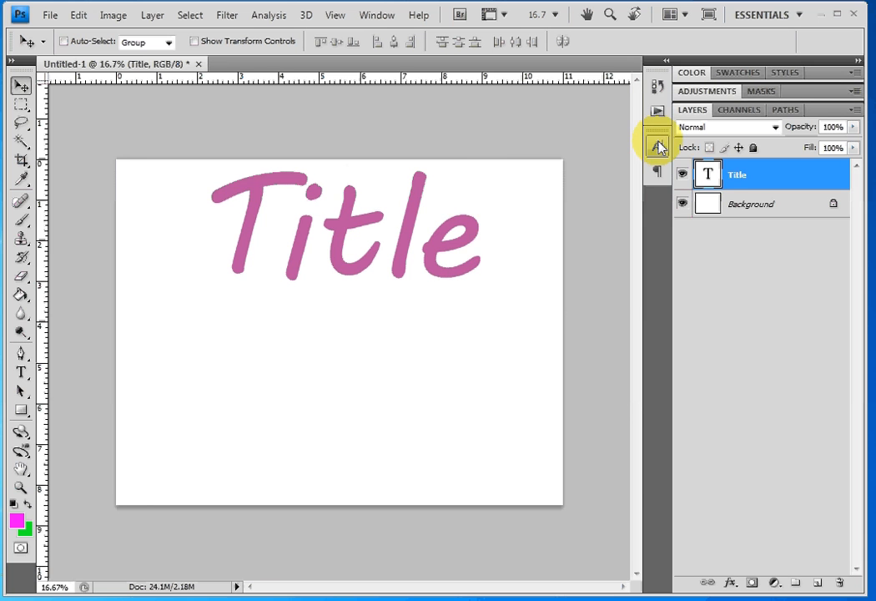
{"action": "left_click", "coordinate": [658, 146]}
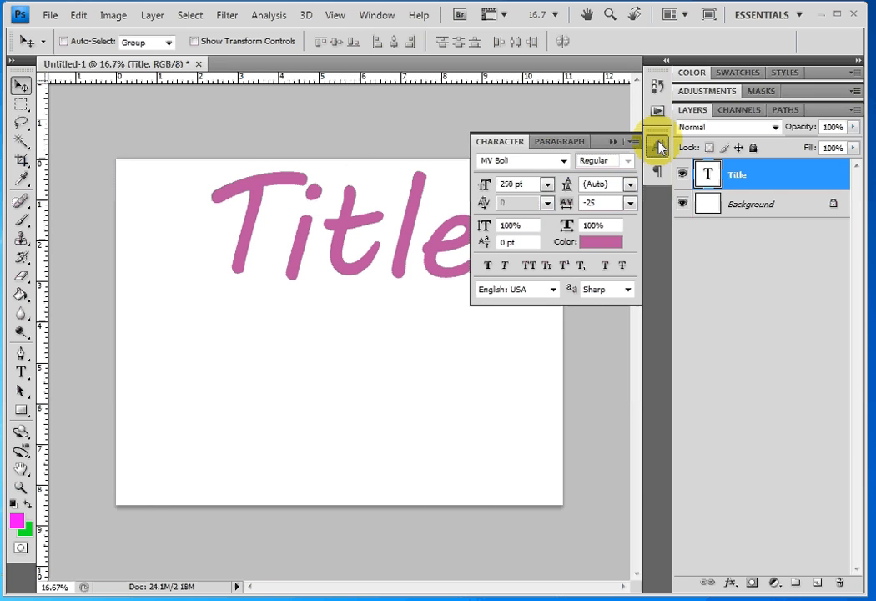
{"action": "left_click", "coordinate": [658, 146]}
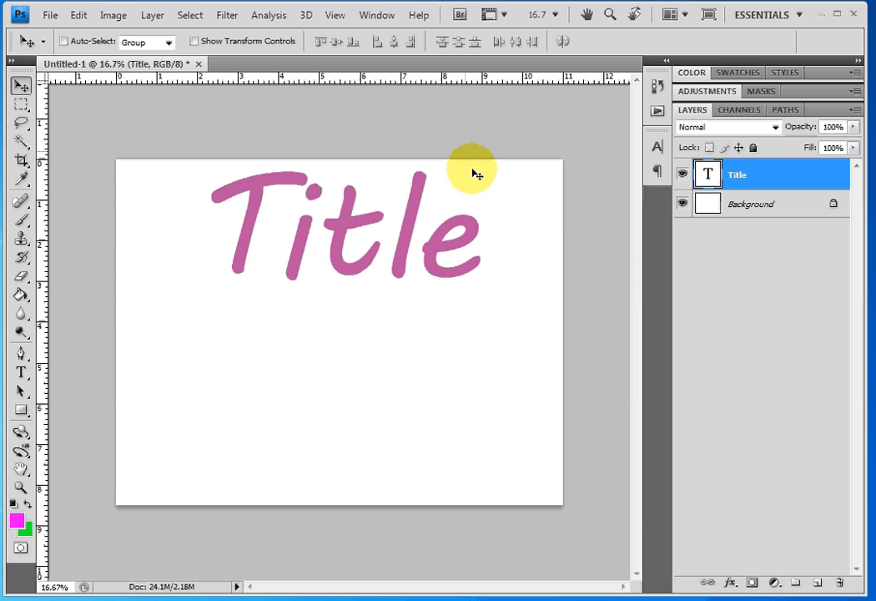
{"action": "left_click", "coordinate": [657, 149]}
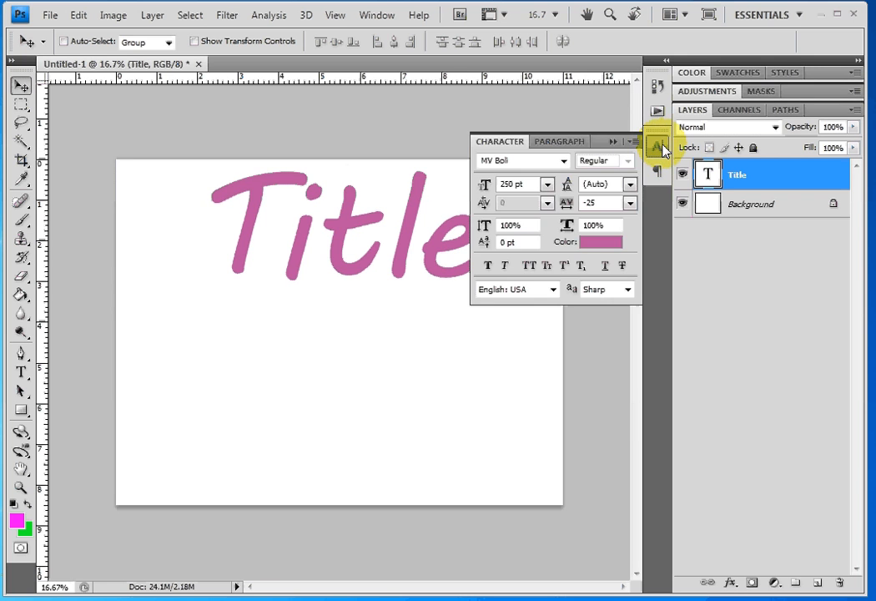
{"action": "left_click", "coordinate": [558, 141]}
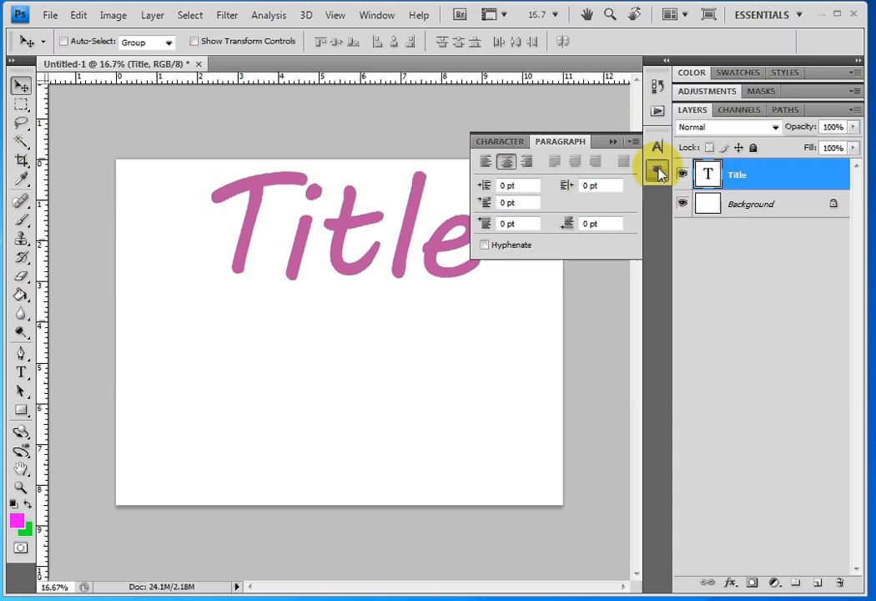
{"action": "left_click", "coordinate": [499, 141]}
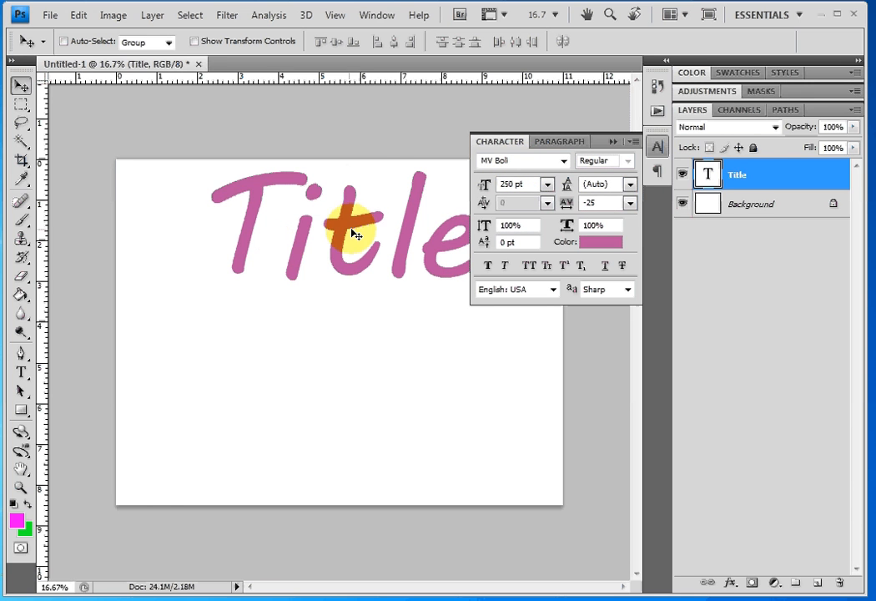
Set the Title layer to 72 pt Rosewood Std with tracking 50
{"action": "left_click", "coordinate": [762, 174]}
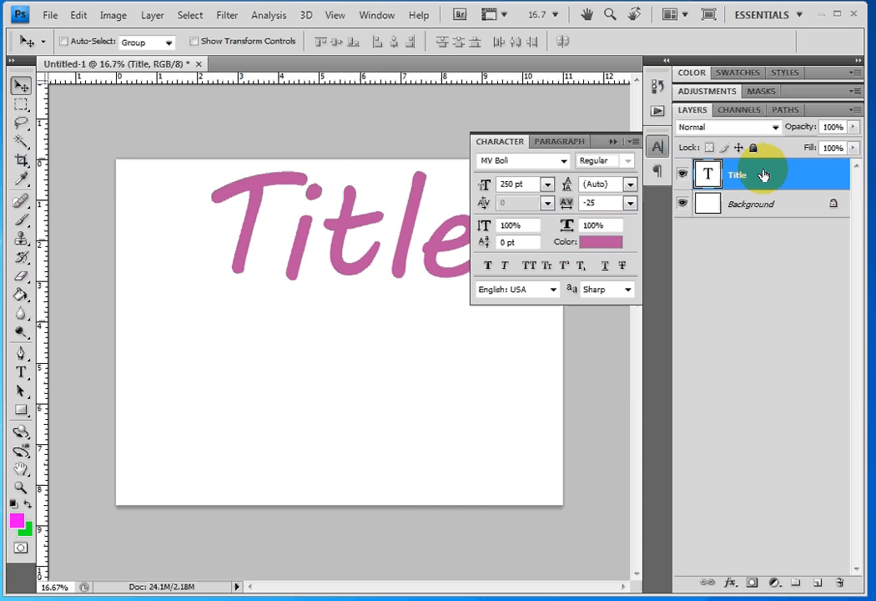
{"action": "left_click", "coordinate": [546, 183]}
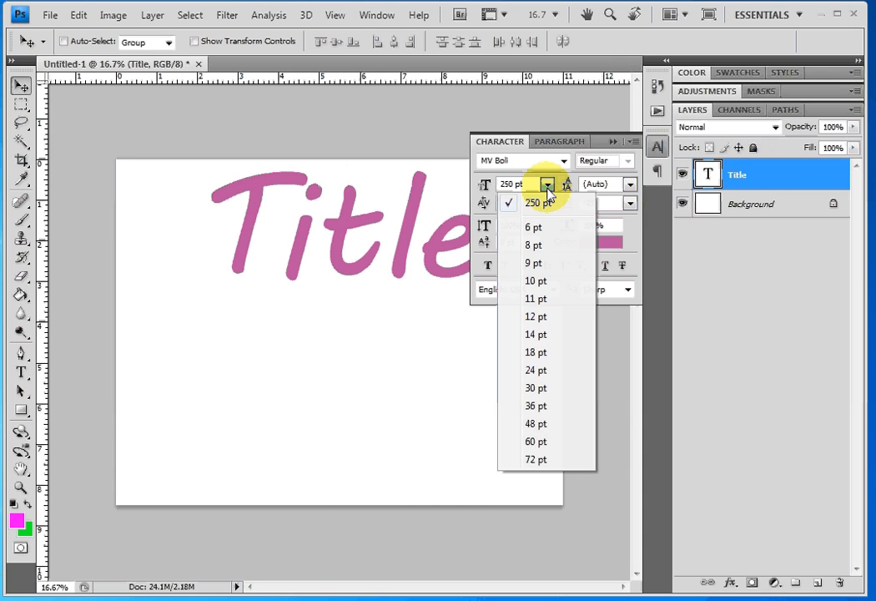
{"action": "left_click", "coordinate": [536, 459]}
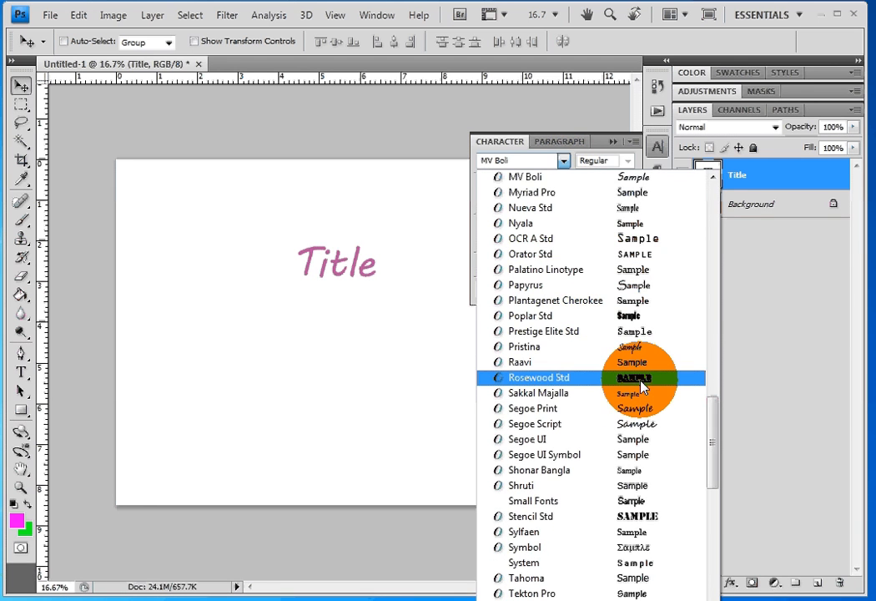
{"action": "left_click", "coordinate": [538, 377]}
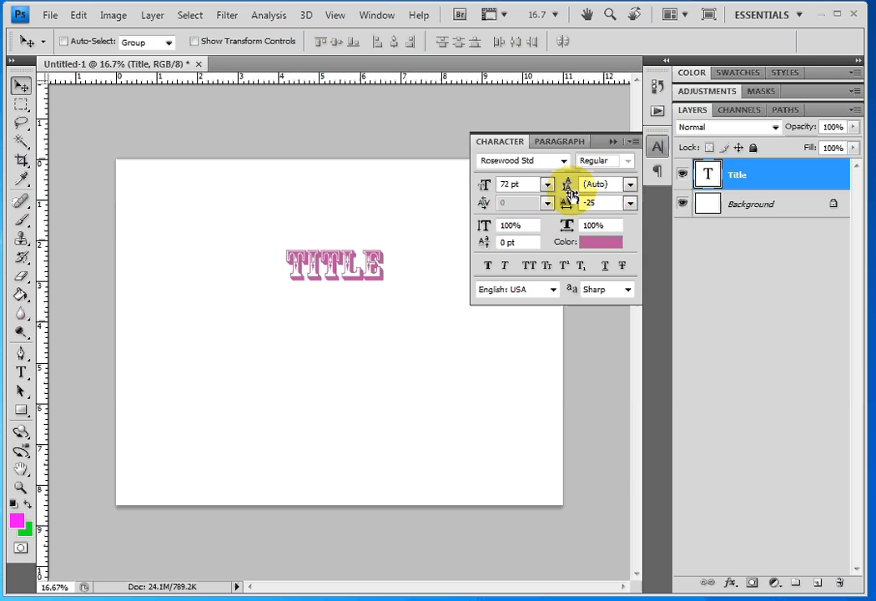
{"action": "mouse_move", "coordinate": [638, 205]}
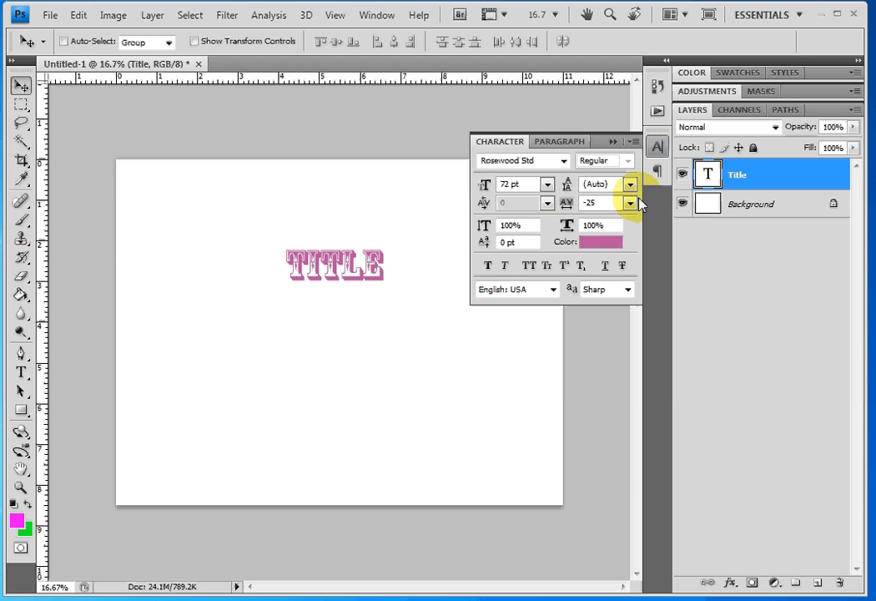
{"action": "left_click", "coordinate": [631, 203]}
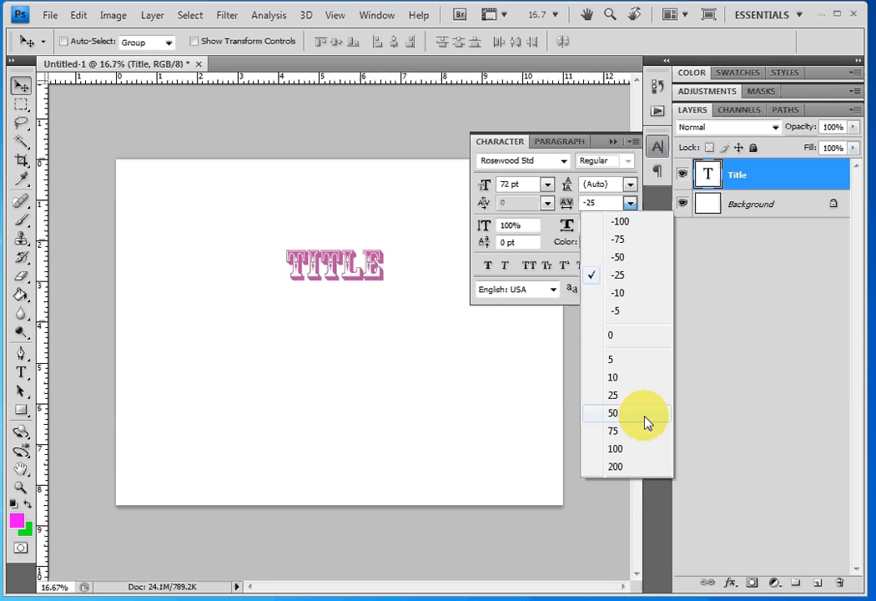
{"action": "left_click", "coordinate": [613, 414]}
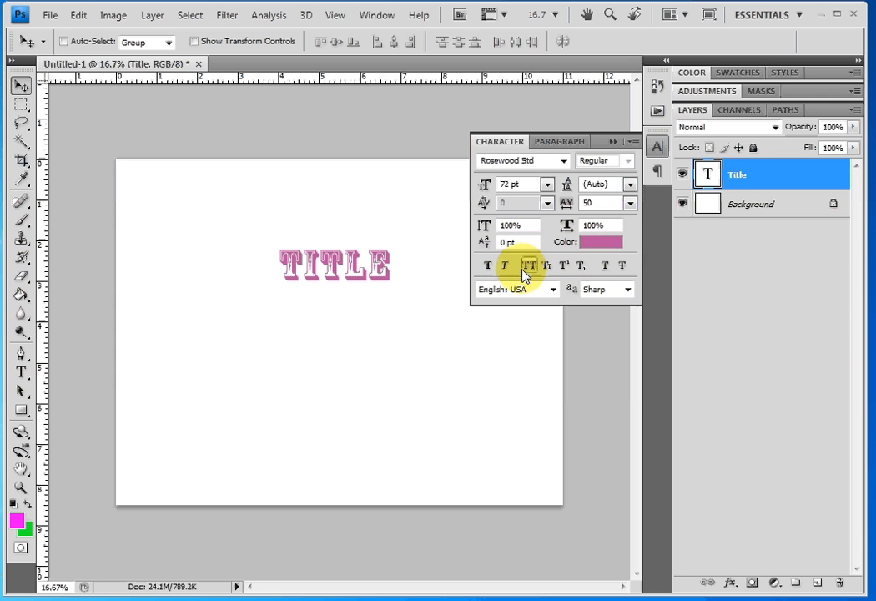
{"action": "mouse_move", "coordinate": [505, 266]}
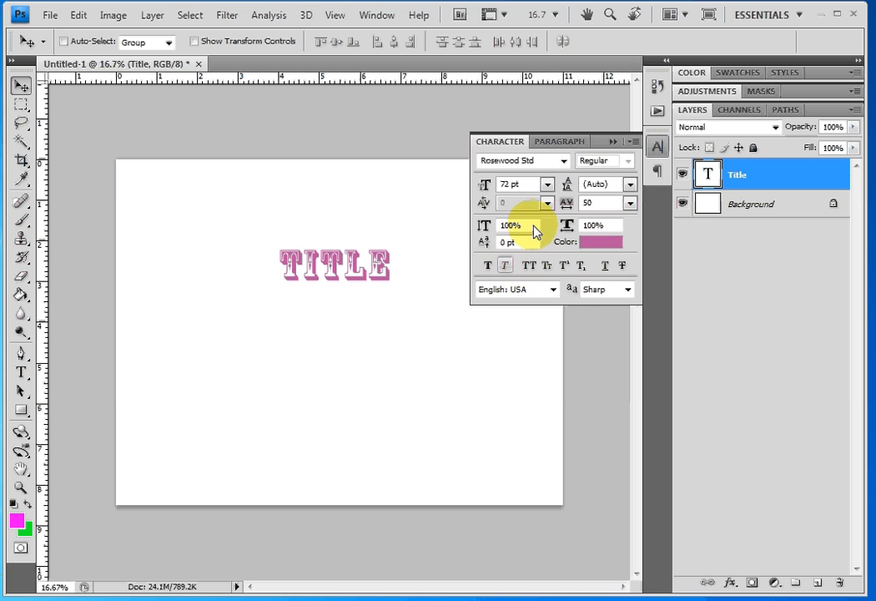
Change the Title heading font to Shruti Bold
{"action": "left_click", "coordinate": [564, 160]}
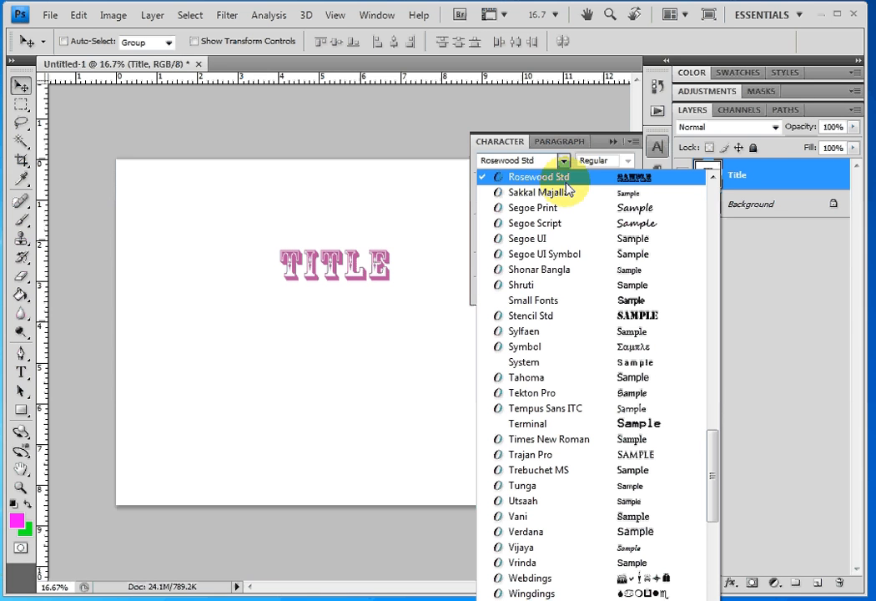
{"action": "left_click", "coordinate": [521, 285]}
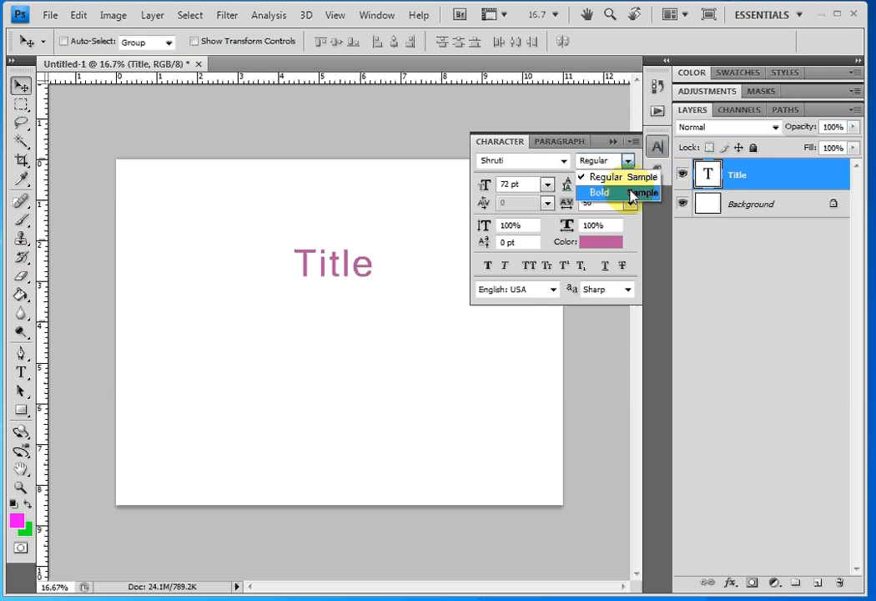
{"action": "left_click", "coordinate": [600, 192]}
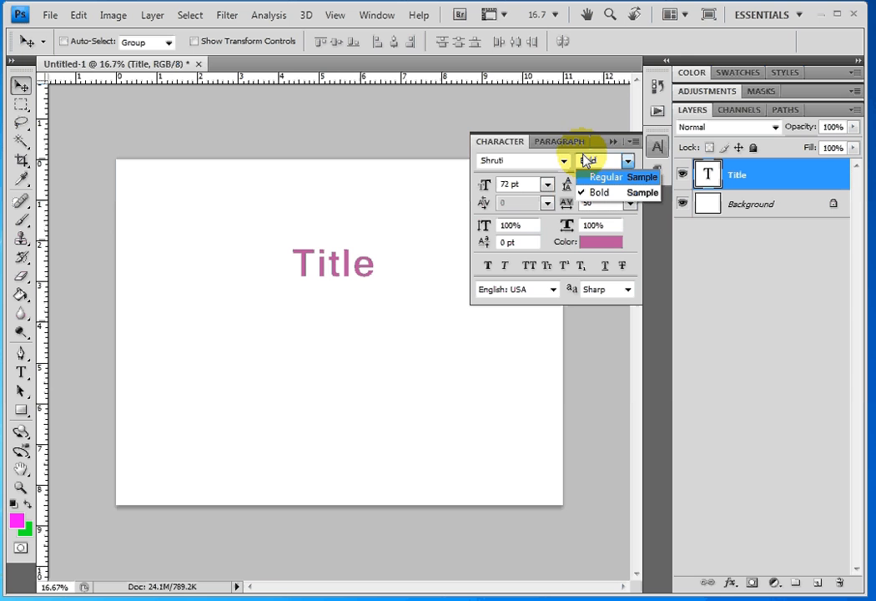
Left-align the Title heading and drag it to the page's top-left area
{"action": "left_click", "coordinate": [599, 192]}
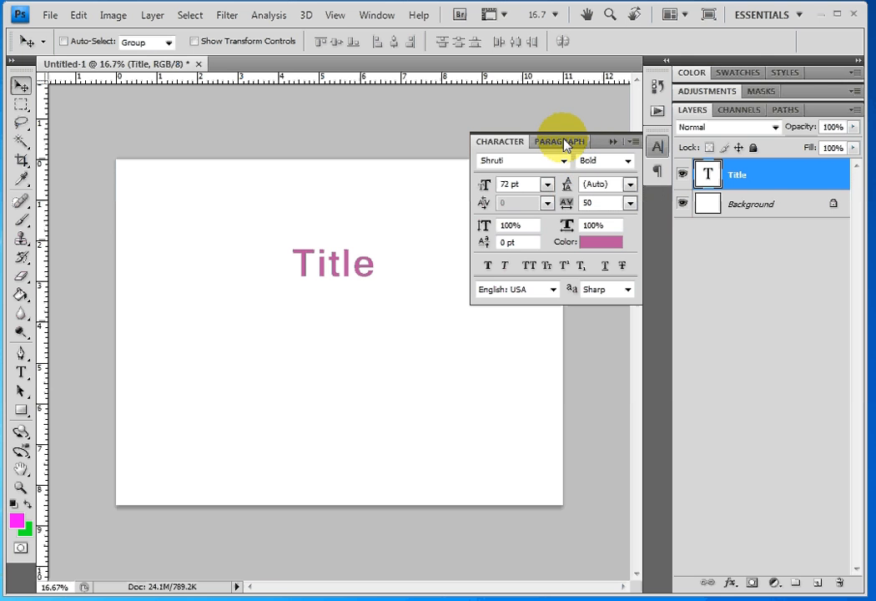
{"action": "left_click", "coordinate": [560, 141]}
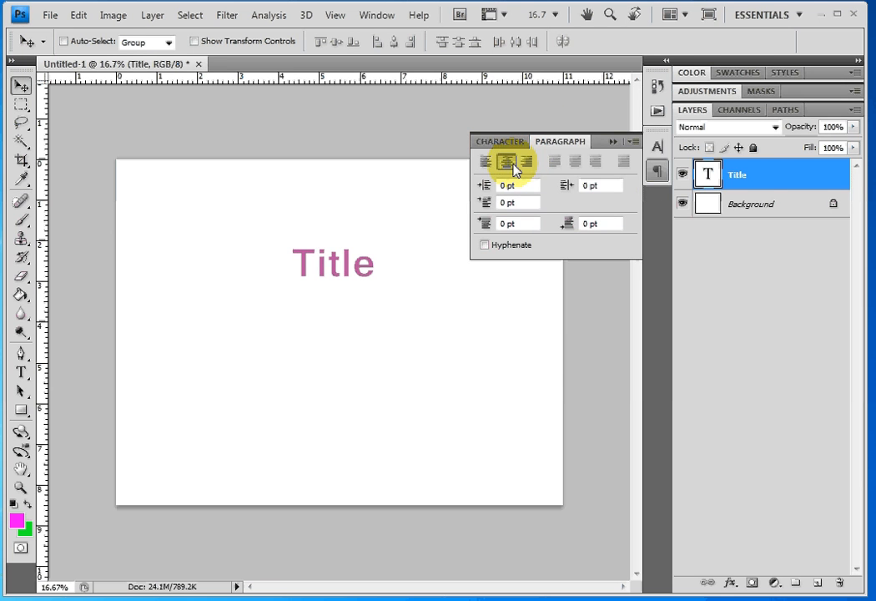
{"action": "left_click", "coordinate": [487, 162]}
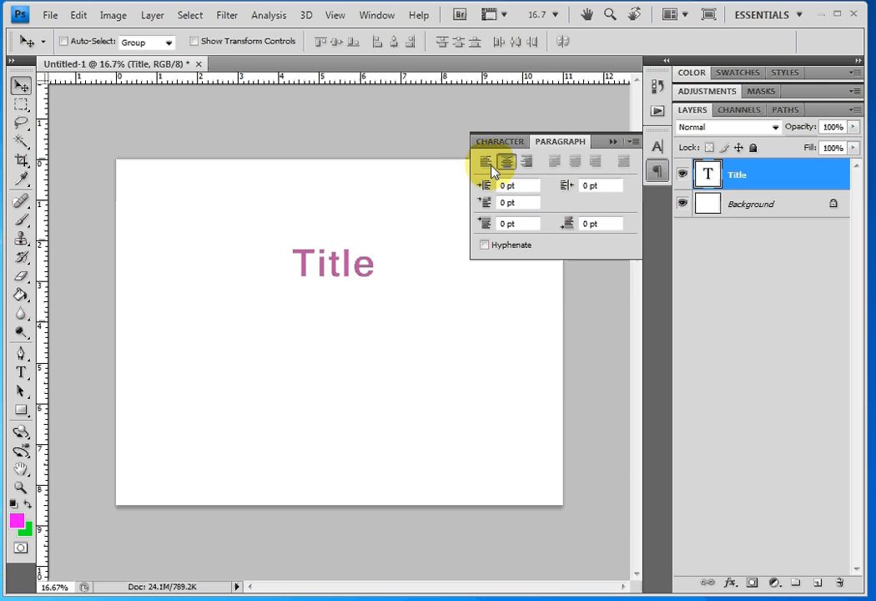
{"action": "left_click", "coordinate": [507, 162]}
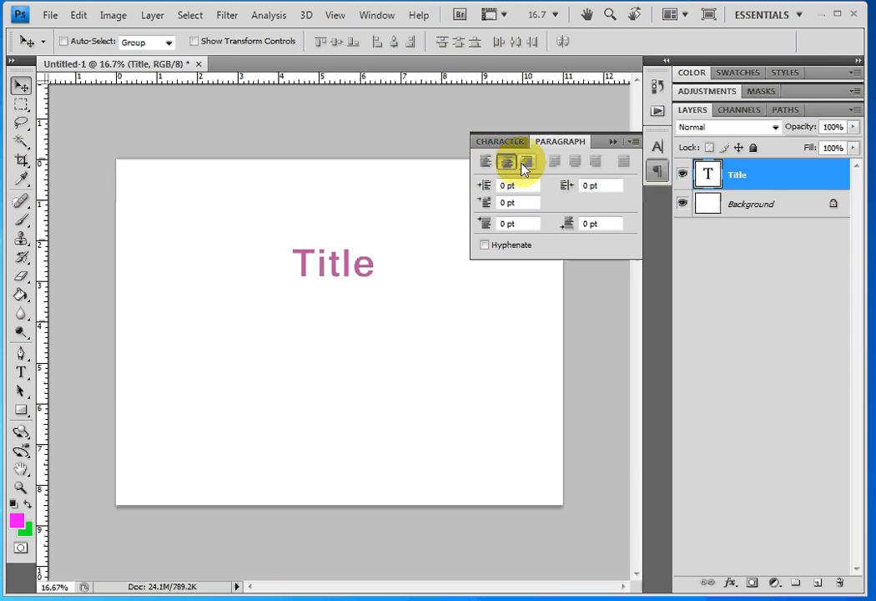
{"action": "left_click", "coordinate": [485, 161]}
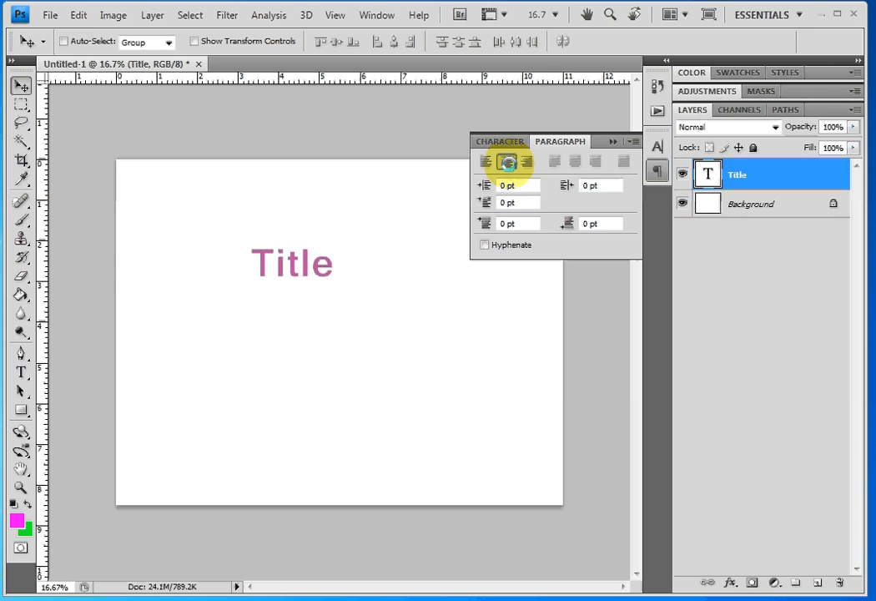
{"action": "left_click", "coordinate": [487, 162]}
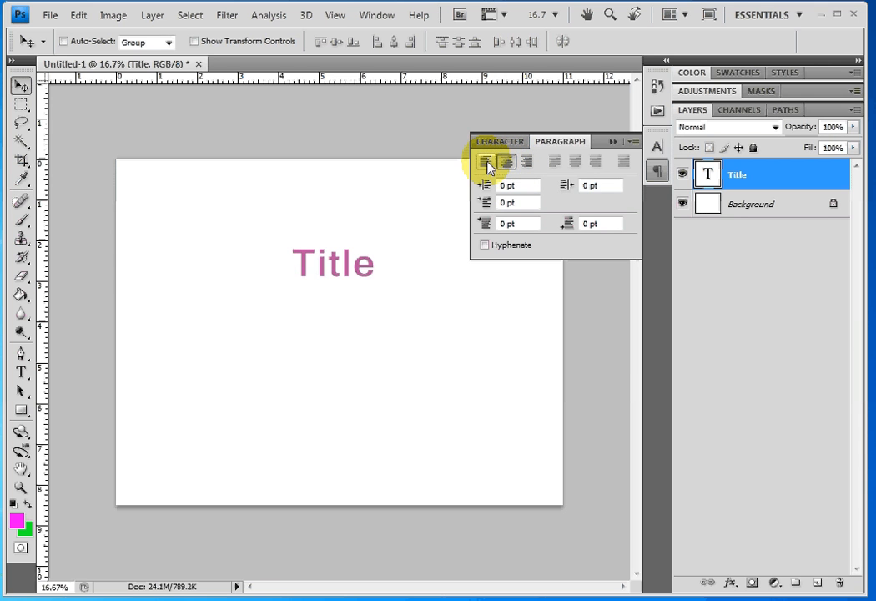
{"action": "left_click", "coordinate": [505, 162]}
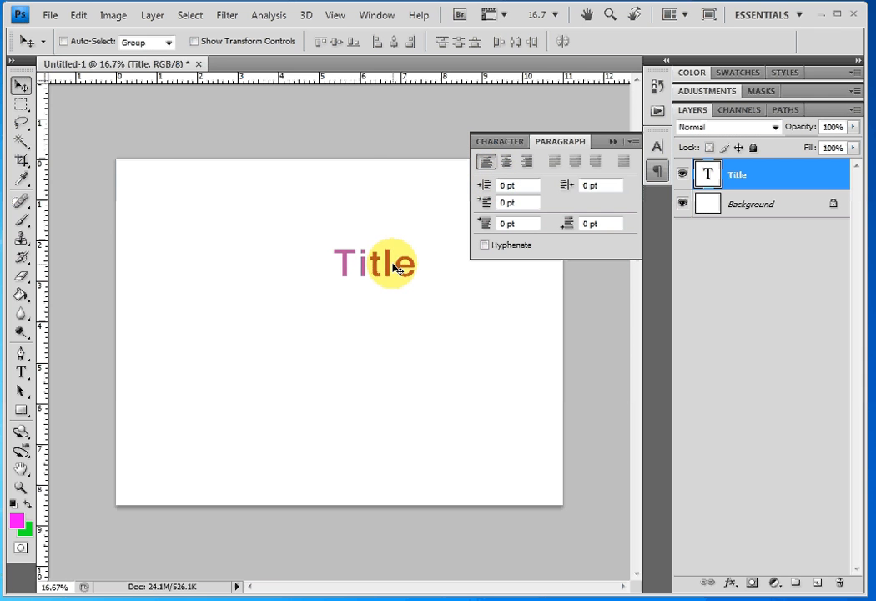
{"action": "left_click_drag", "start_coordinate": [375, 263], "coordinate": [179, 199]}
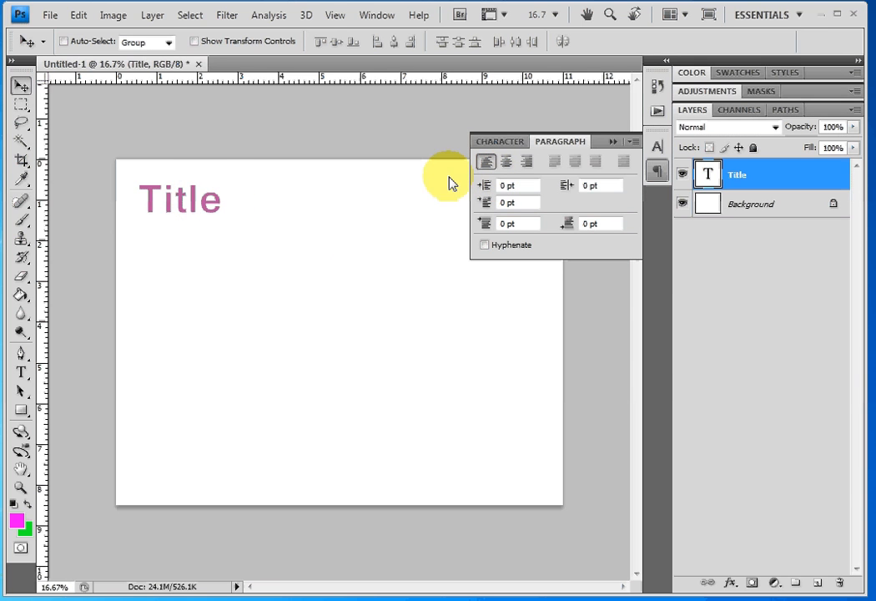
{"action": "left_click", "coordinate": [21, 373]}
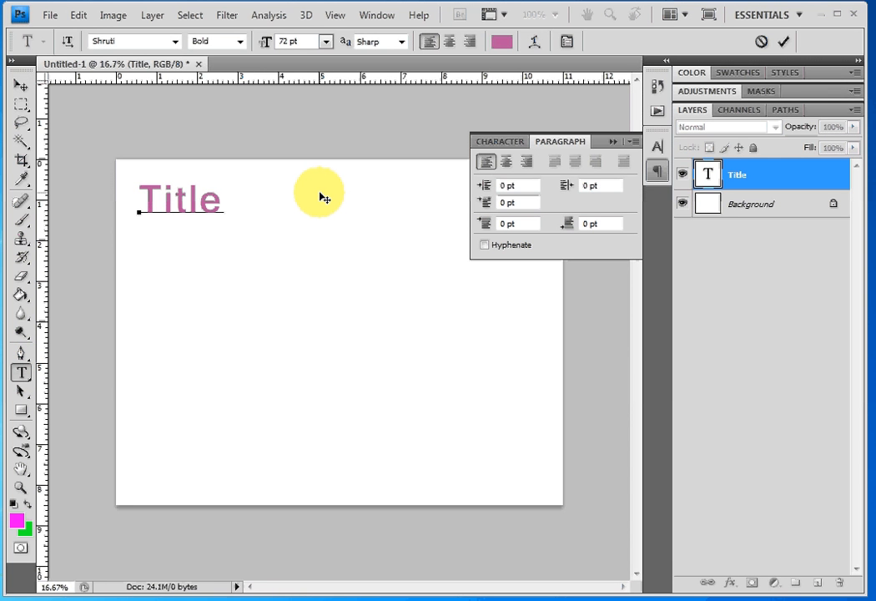
Extend the heading to 'Title is Awesome', close the paragraph panel, and commit it
{"action": "type", "text": "is Aw"}
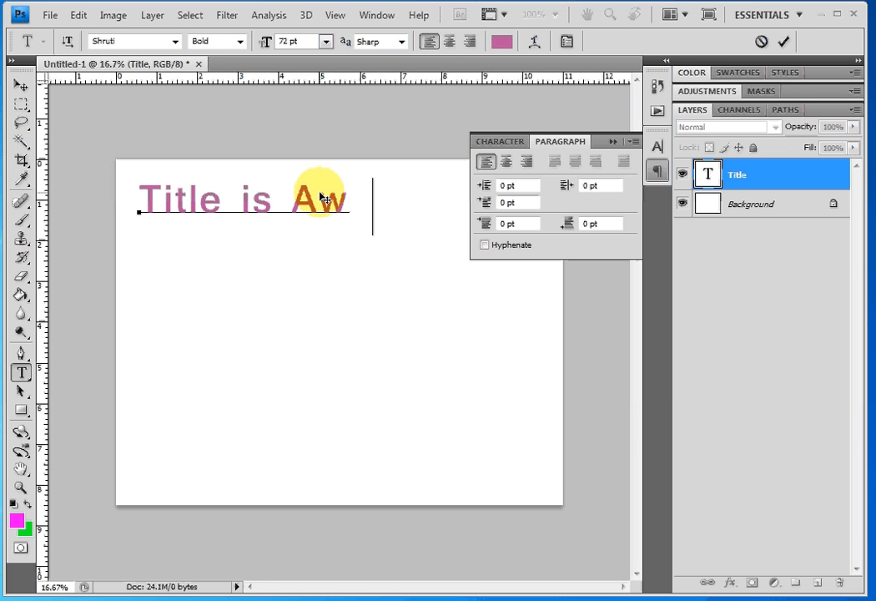
{"action": "type", "text": "esome"}
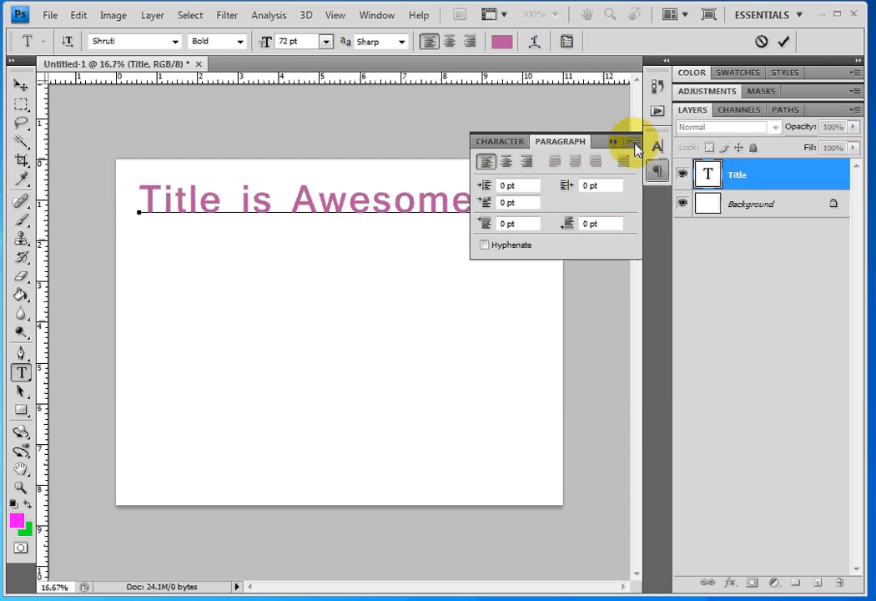
{"action": "mouse_move", "coordinate": [659, 173]}
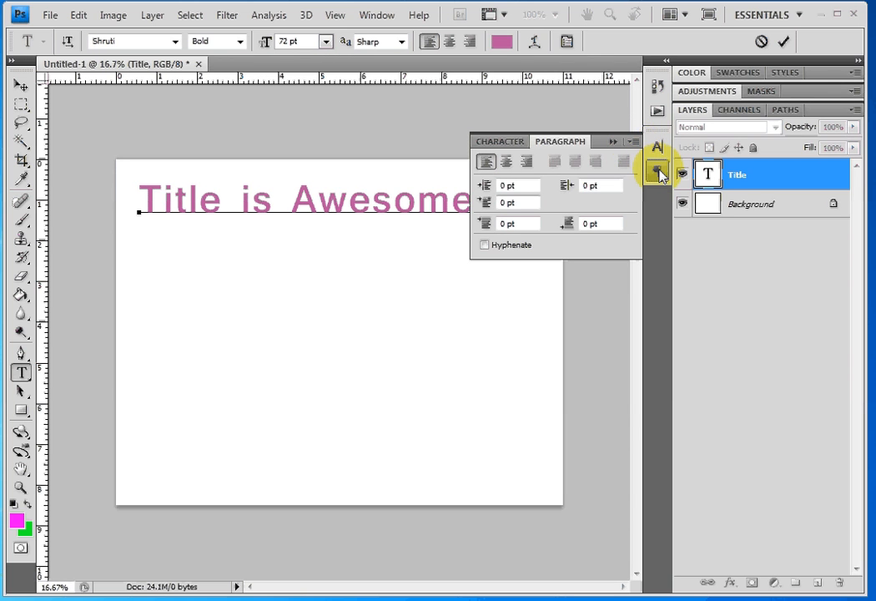
{"action": "left_click", "coordinate": [657, 169]}
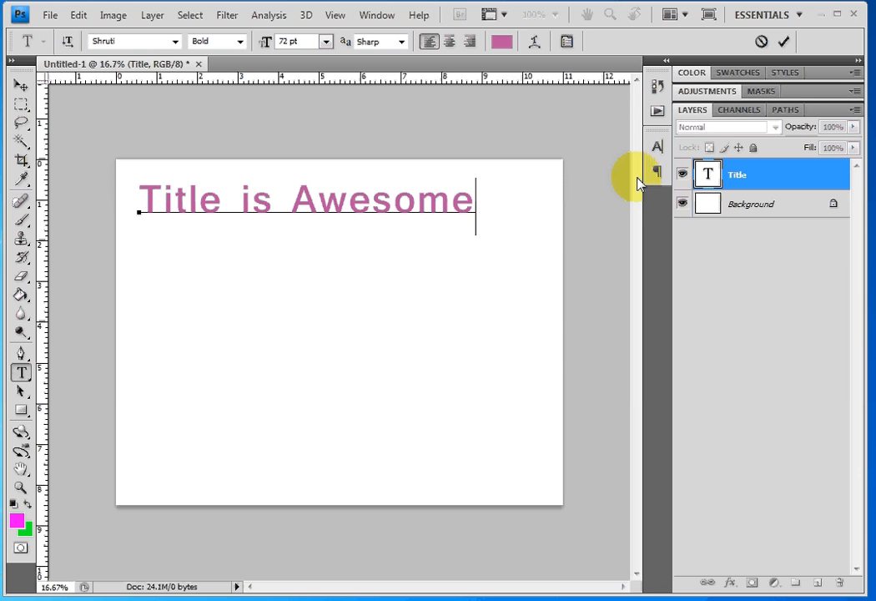
{"action": "left_click", "coordinate": [20, 86]}
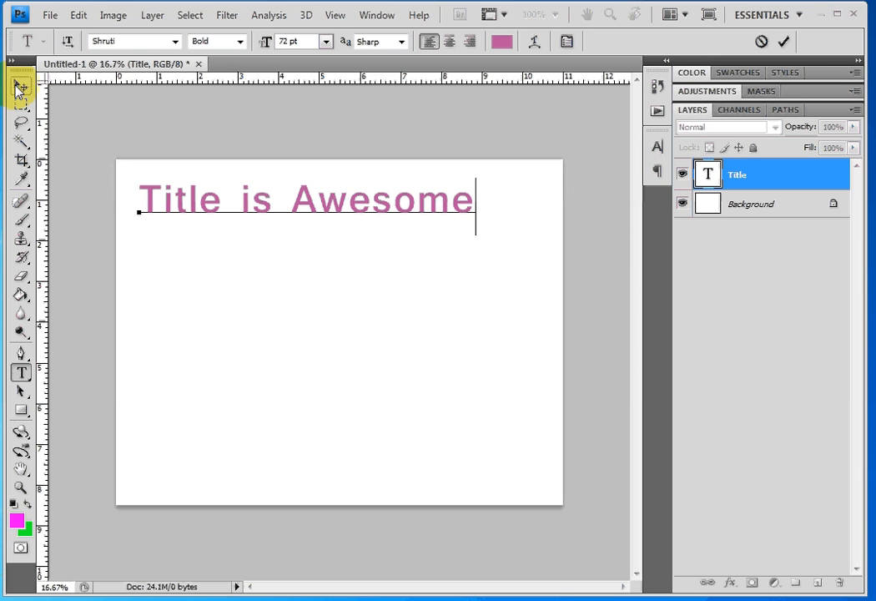
{"action": "left_click", "coordinate": [20, 87]}
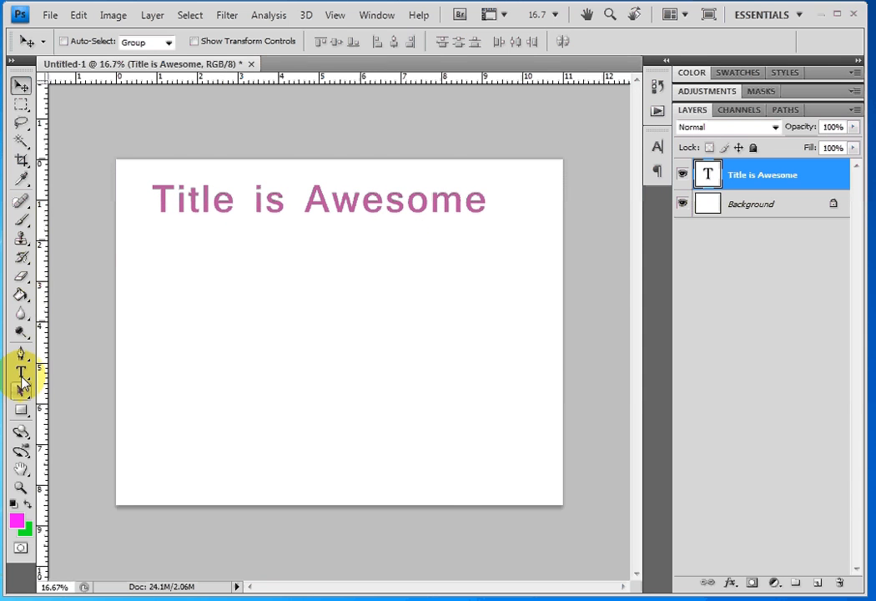
Drag out a paragraph text box below the heading, creating type layer 'Layer 1'
{"action": "left_click", "coordinate": [21, 373]}
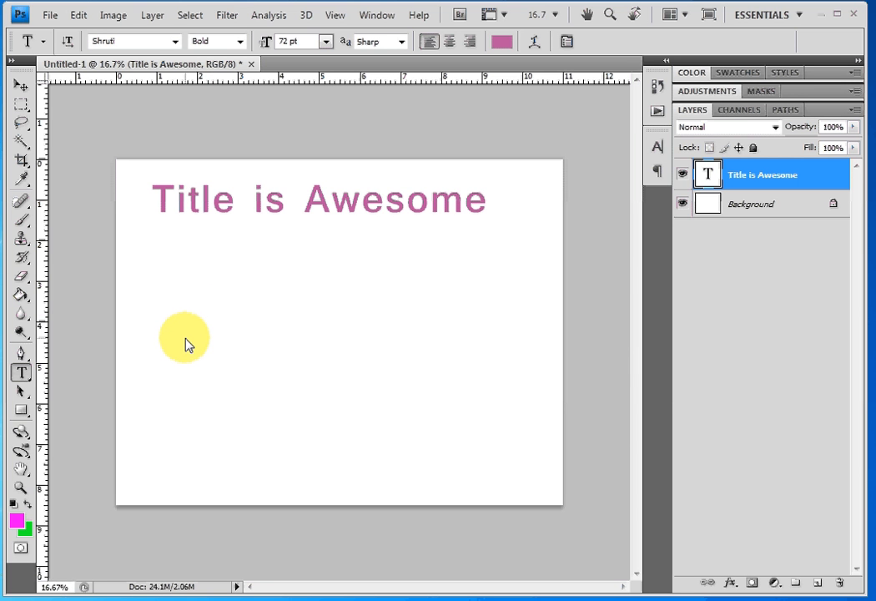
{"action": "mouse_move", "coordinate": [182, 341]}
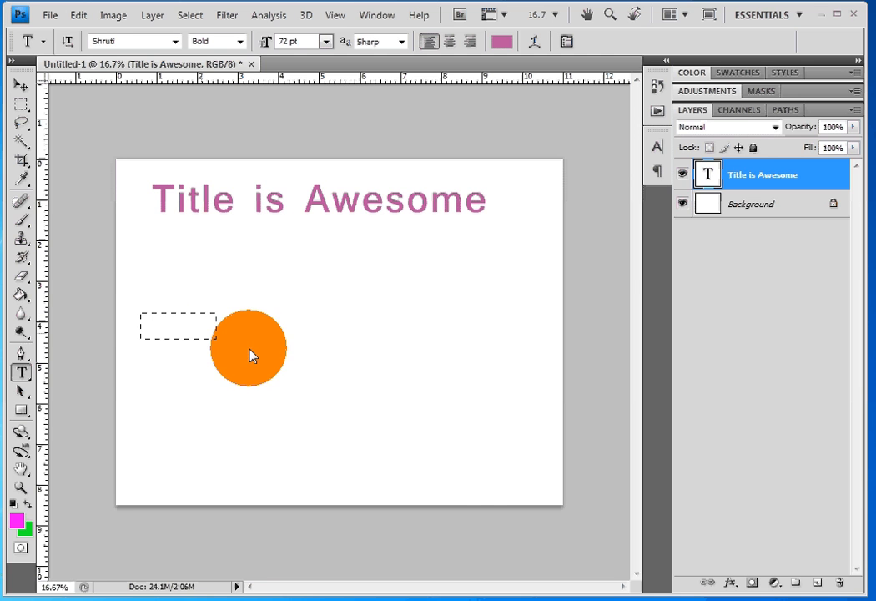
{"action": "left_click_drag", "start_coordinate": [250, 349], "coordinate": [505, 463]}
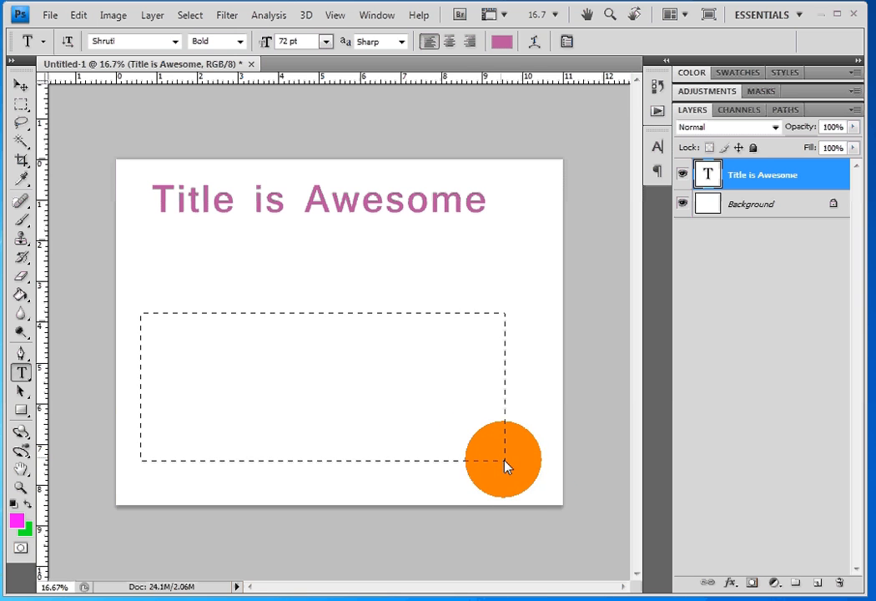
{"action": "left_click_drag", "start_coordinate": [503, 459], "coordinate": [549, 479]}
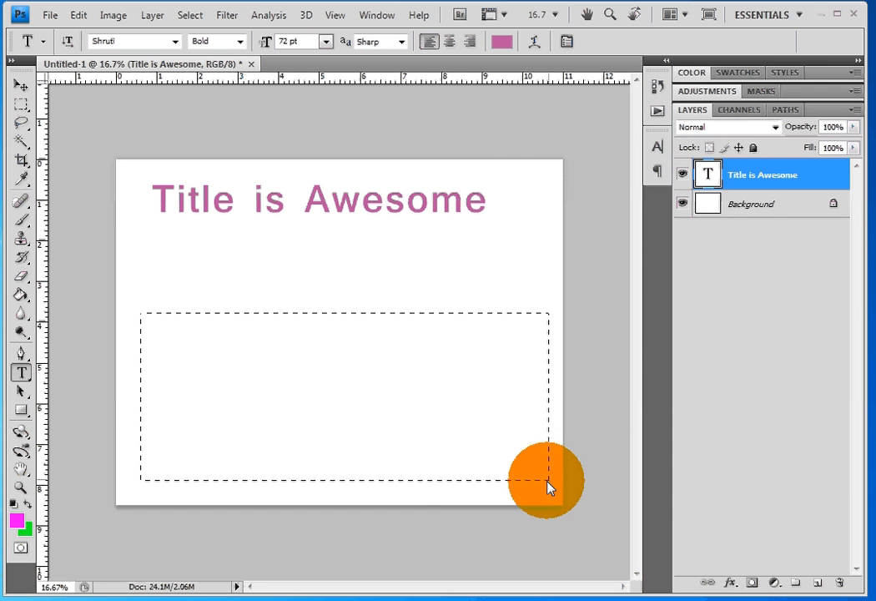
{"action": "left_click_drag", "start_coordinate": [550, 487], "coordinate": [499, 445]}
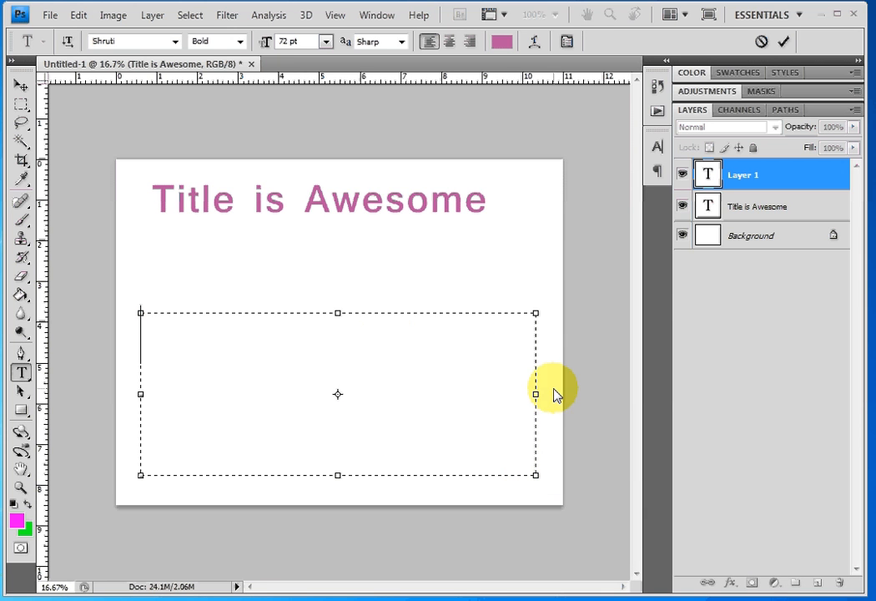
{"action": "mouse_move", "coordinate": [538, 340]}
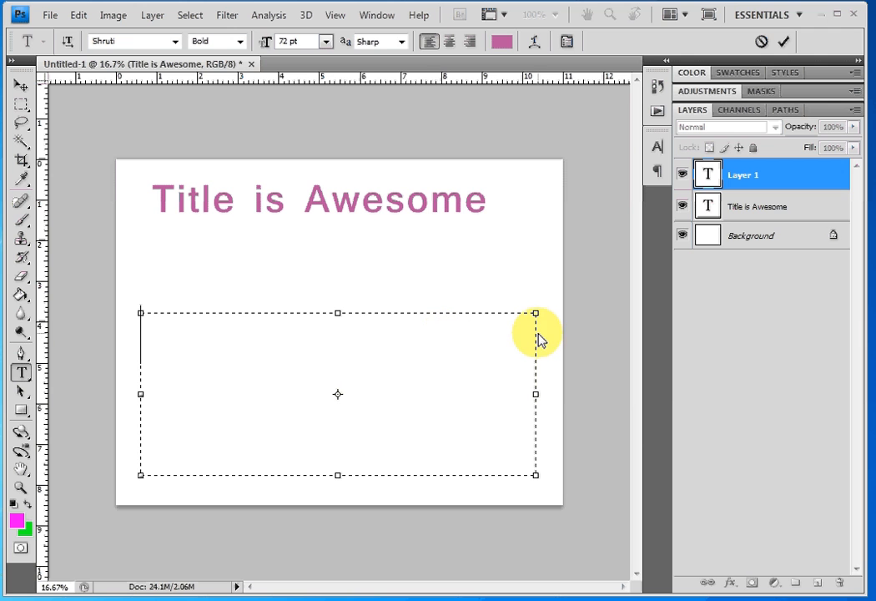
{"action": "mouse_move", "coordinate": [377, 394]}
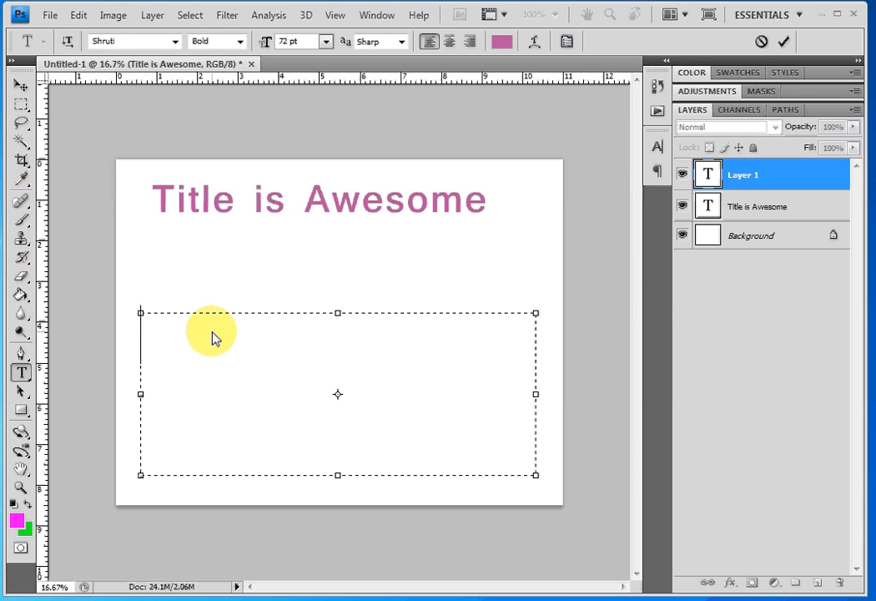
Type 'This is a type box and all the type will automatically wrap' into the box
{"action": "type", "text": "This is a"}
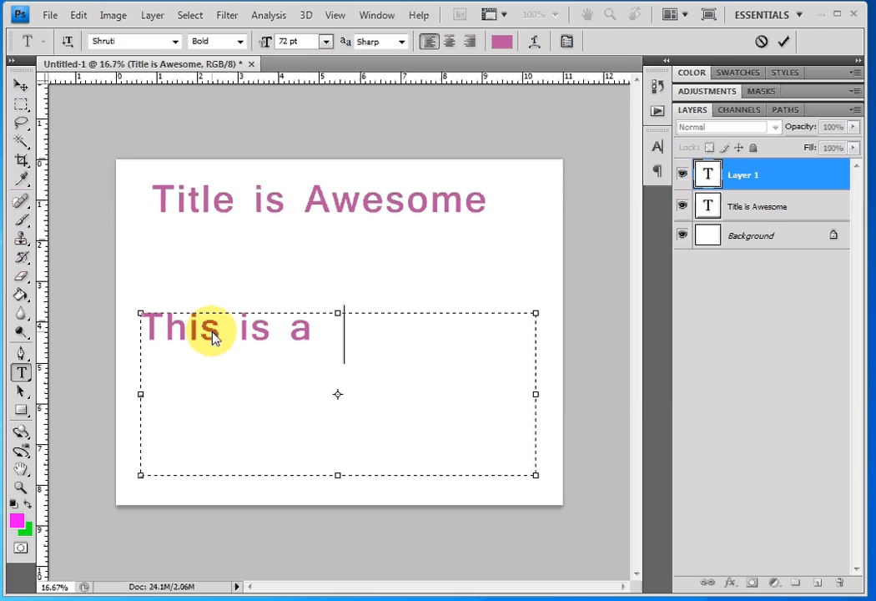
{"action": "type", "text": "ty"}
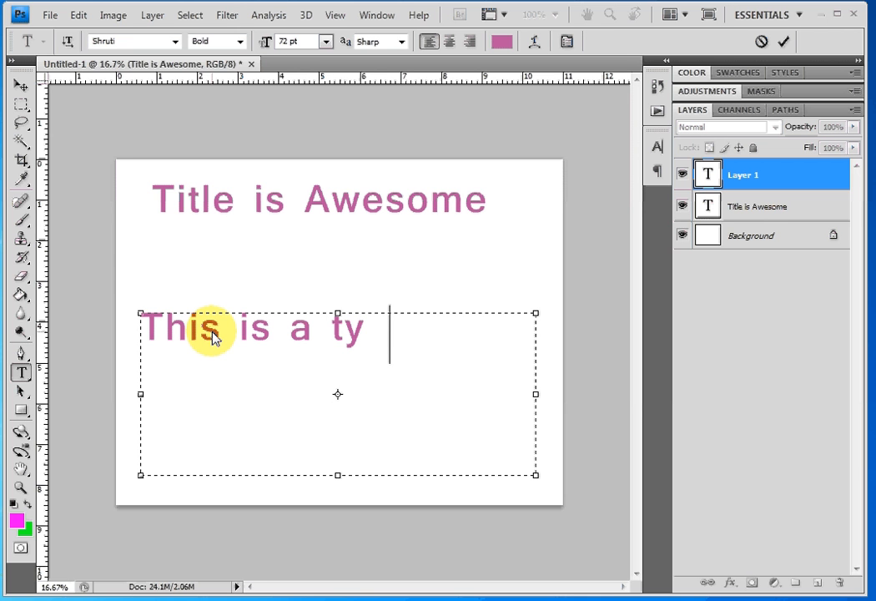
{"action": "type", "text": "pe box and"}
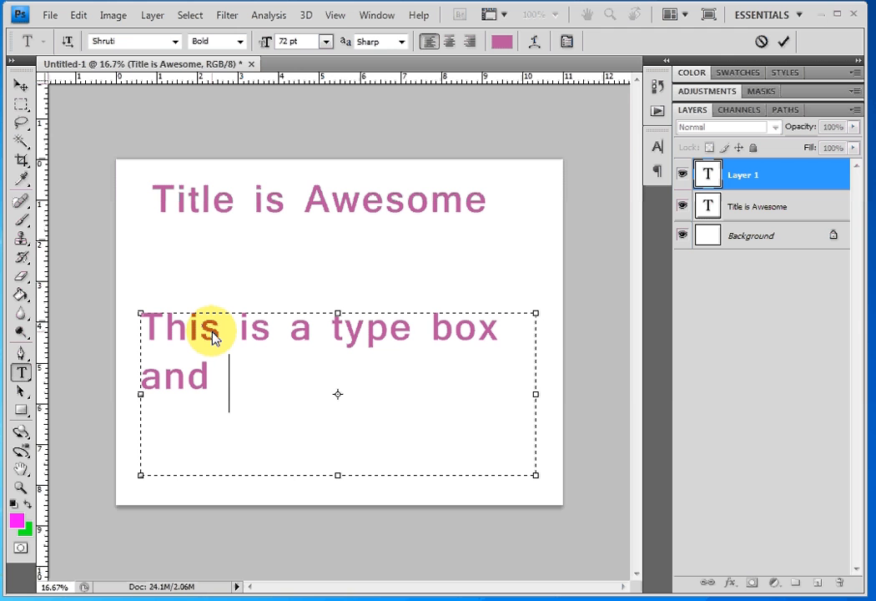
{"action": "type", "text": "all th"}
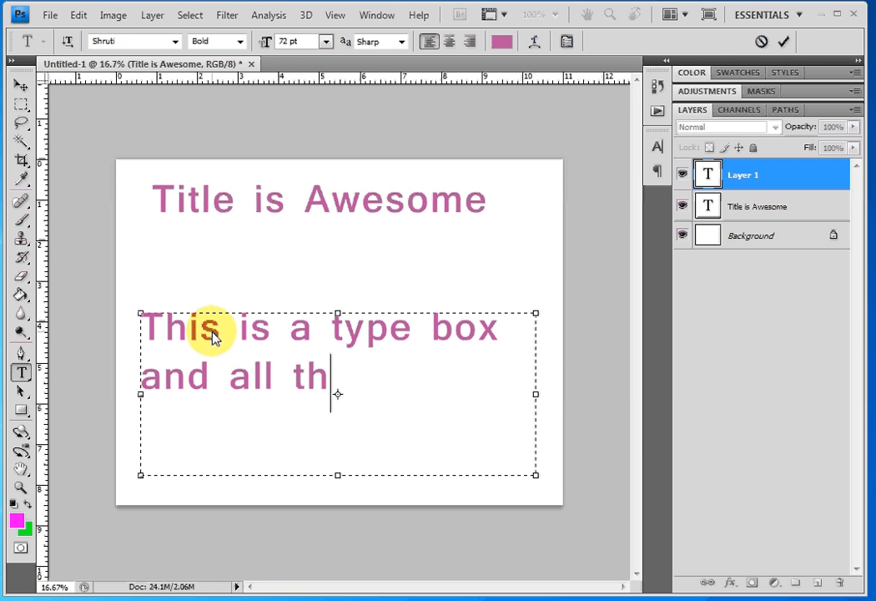
{"action": "type", "text": "e type wi"}
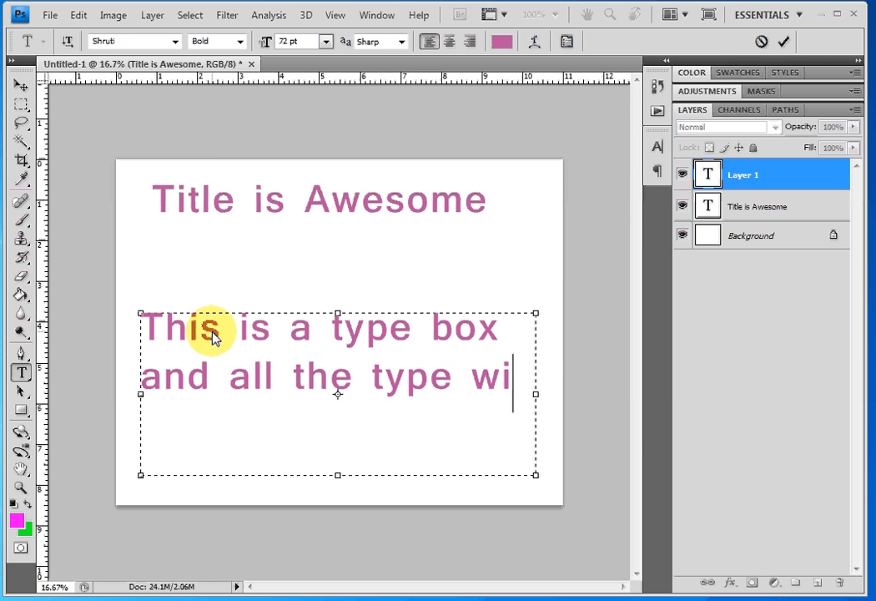
{"action": "type", "text": "ll au"}
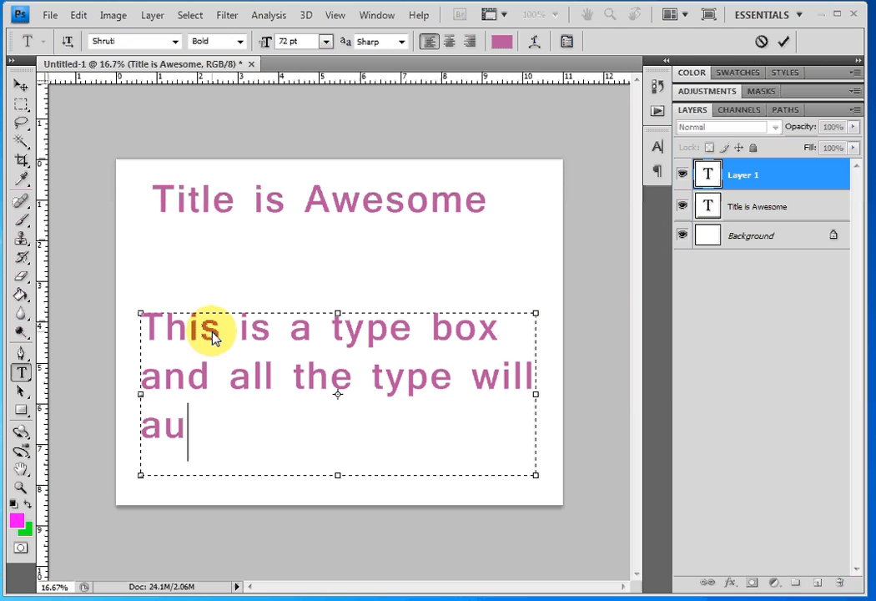
{"action": "type", "text": "tomatica"}
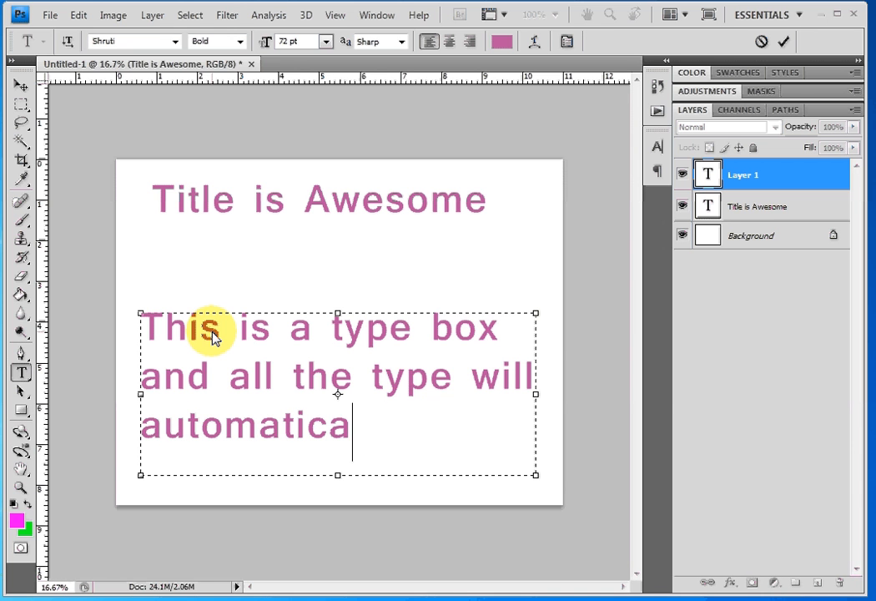
{"action": "type", "text": "lly w"}
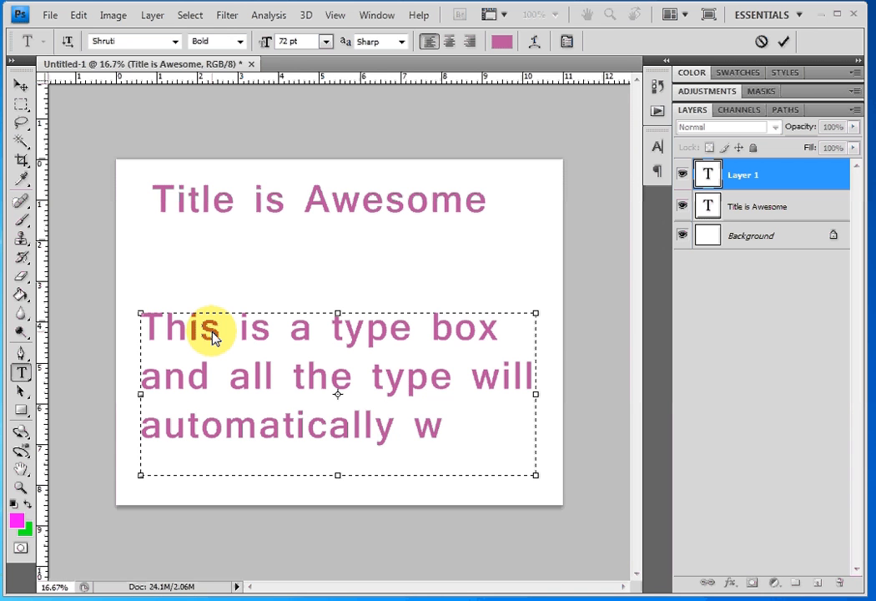
{"action": "type", "text": "rap"}
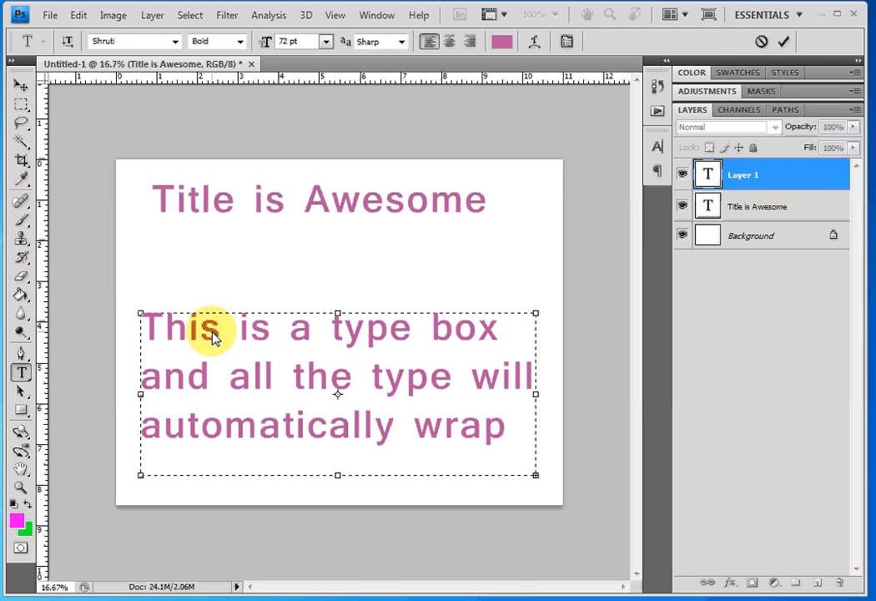
{"action": "mouse_move", "coordinate": [338, 342]}
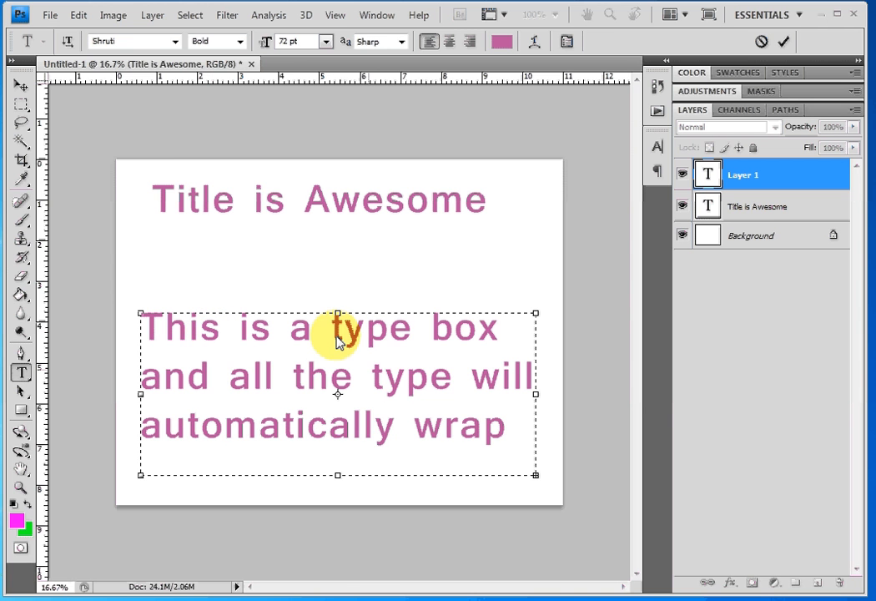
{"action": "mouse_move", "coordinate": [58, 304]}
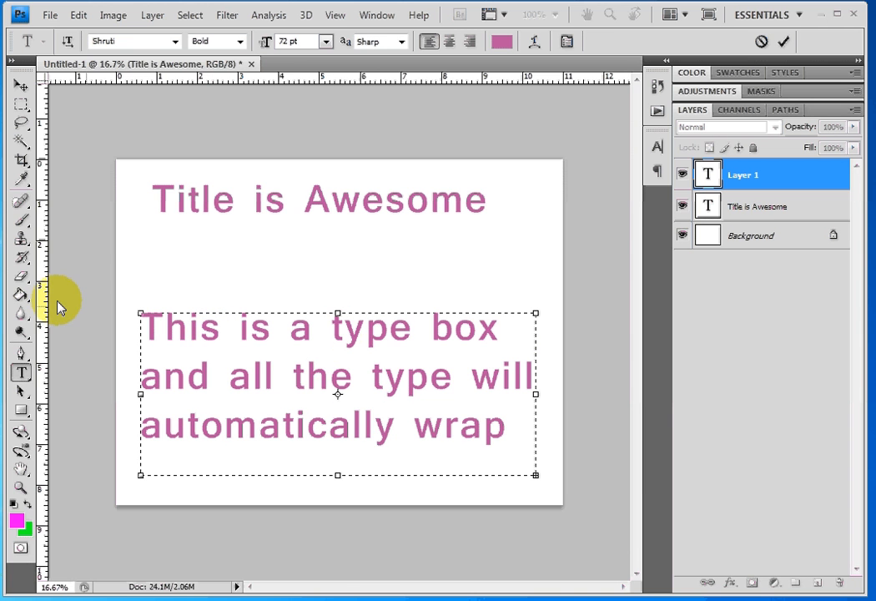
{"action": "mouse_move", "coordinate": [455, 399]}
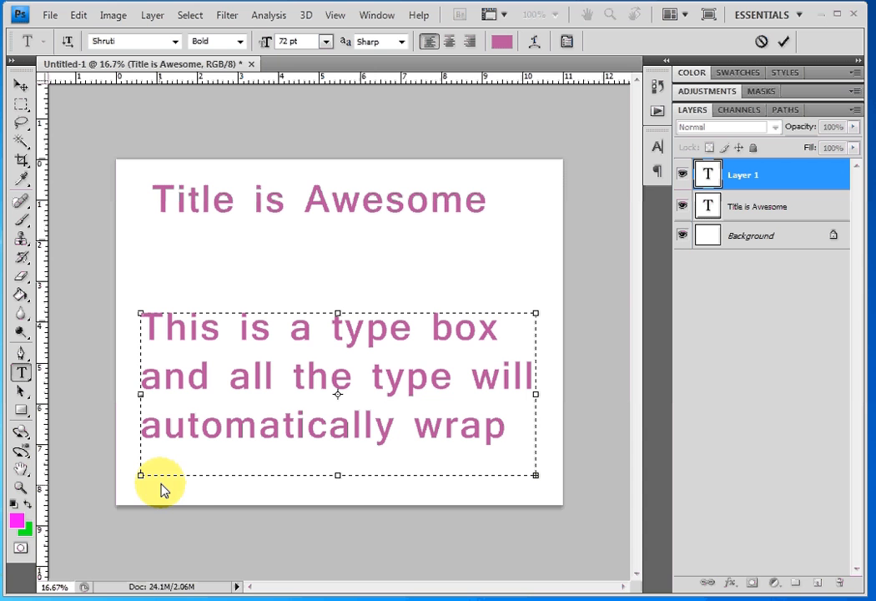
{"action": "mouse_move", "coordinate": [286, 483]}
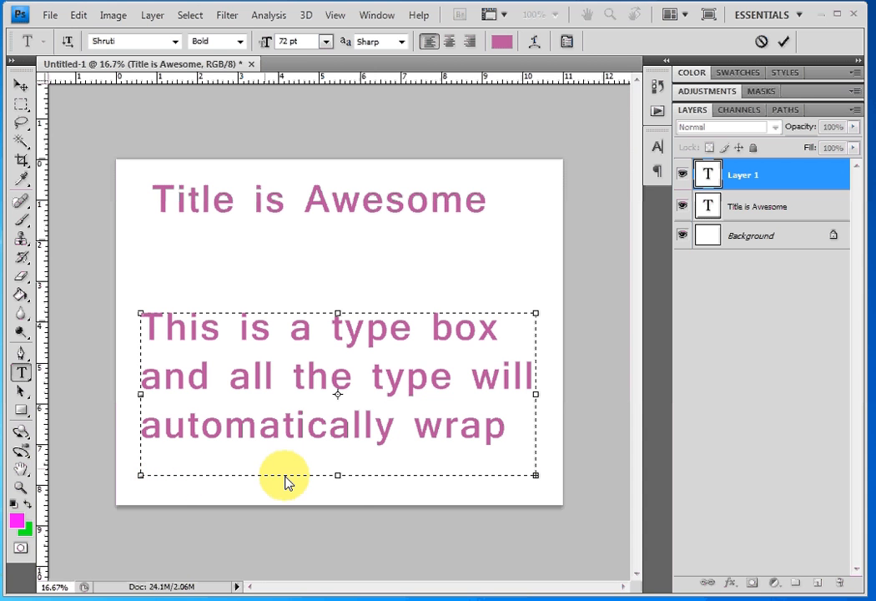
{"action": "mouse_move", "coordinate": [338, 484]}
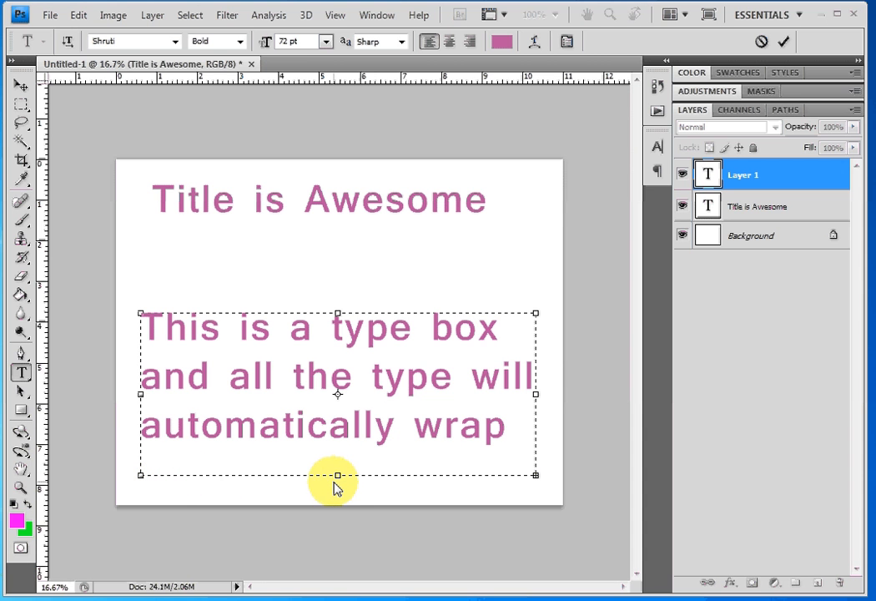
{"action": "mouse_move", "coordinate": [324, 473]}
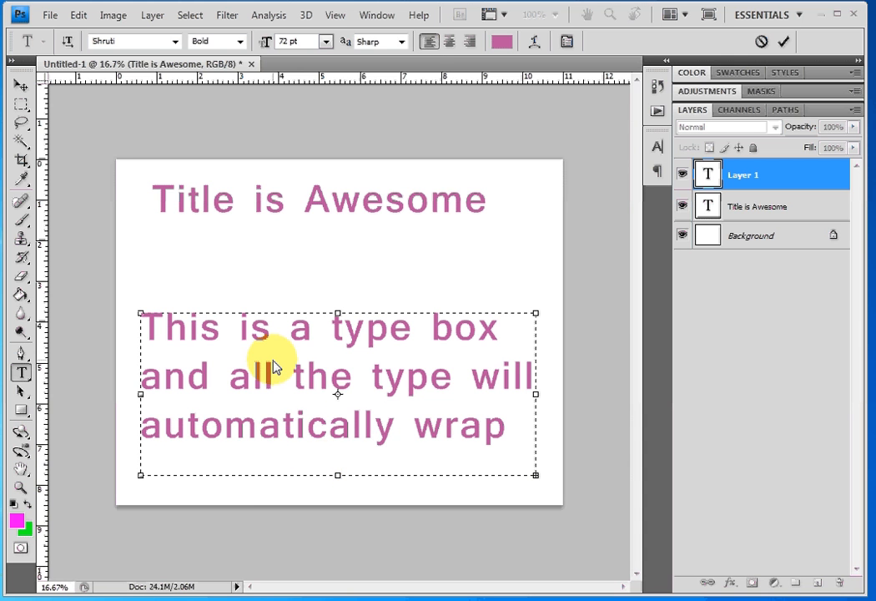
Recolour the paragraph text yellow from the Character panel swatch, then reopen the colour picker
{"action": "left_click", "coordinate": [20, 87]}
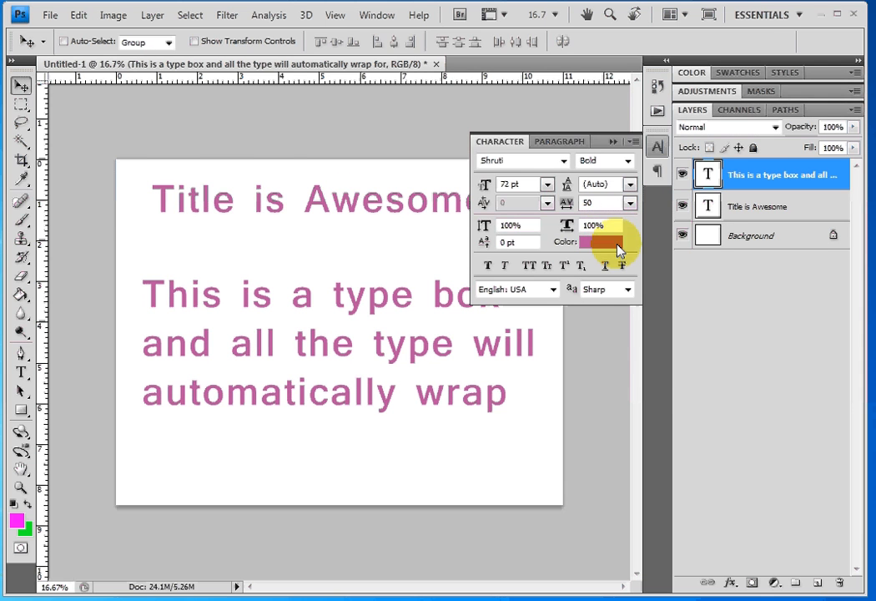
{"action": "left_click", "coordinate": [602, 241]}
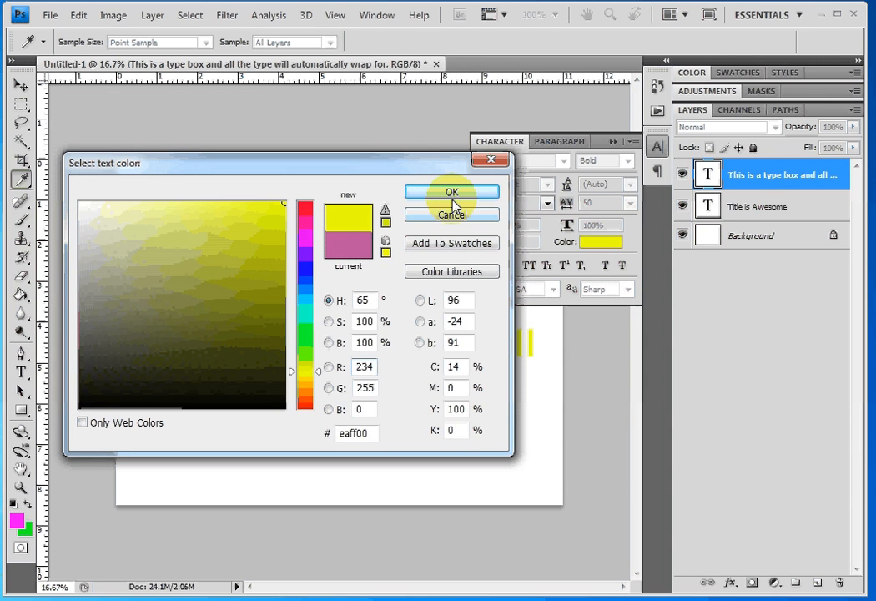
{"action": "left_click", "coordinate": [452, 191]}
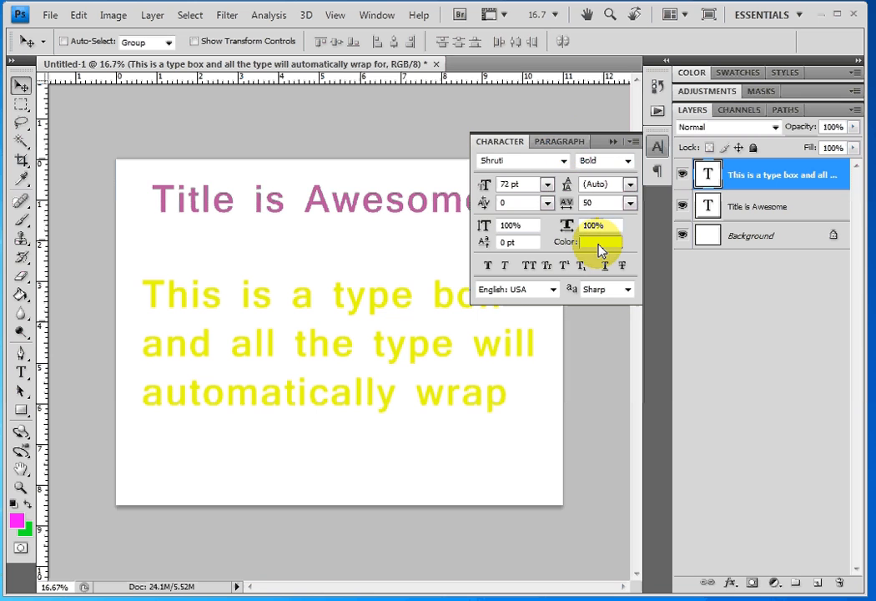
{"action": "left_click", "coordinate": [600, 242]}
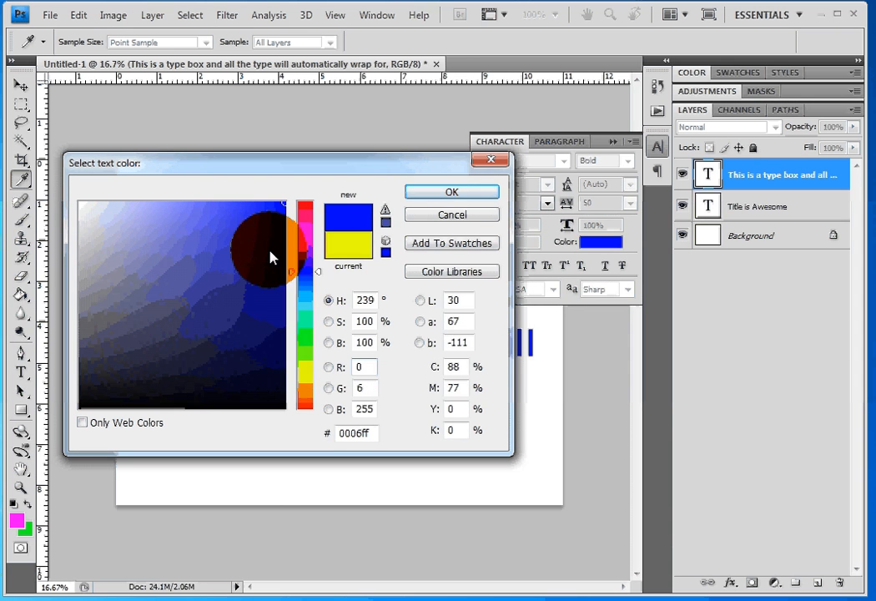
Apply dark blue, set the paragraph size to 32 pt and switch to Regular style
{"action": "left_click", "coordinate": [451, 191]}
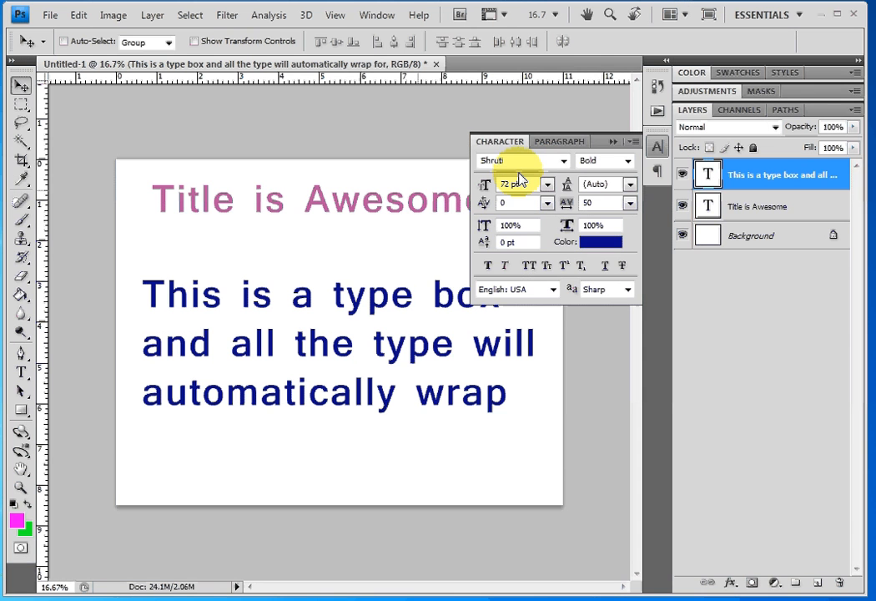
{"action": "left_click", "coordinate": [548, 184]}
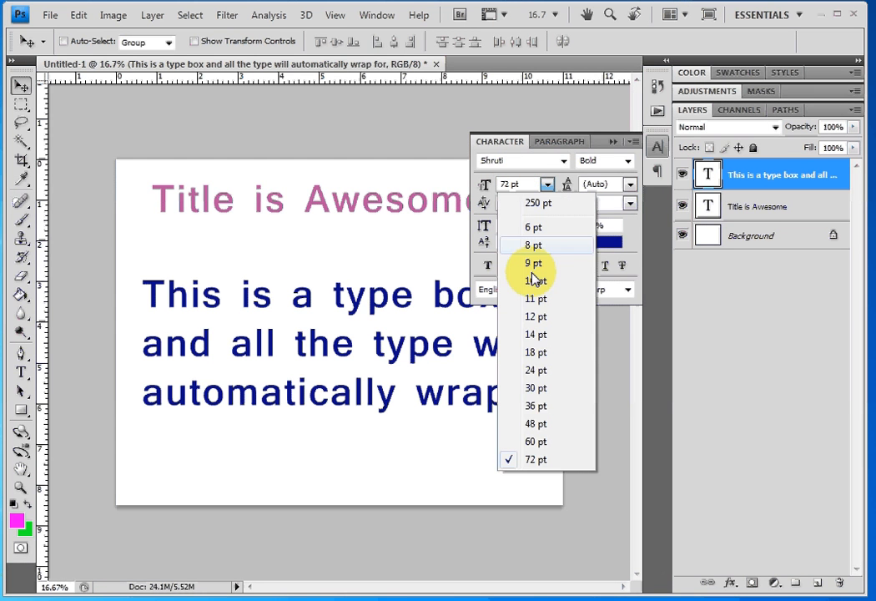
{"action": "left_click", "coordinate": [535, 369]}
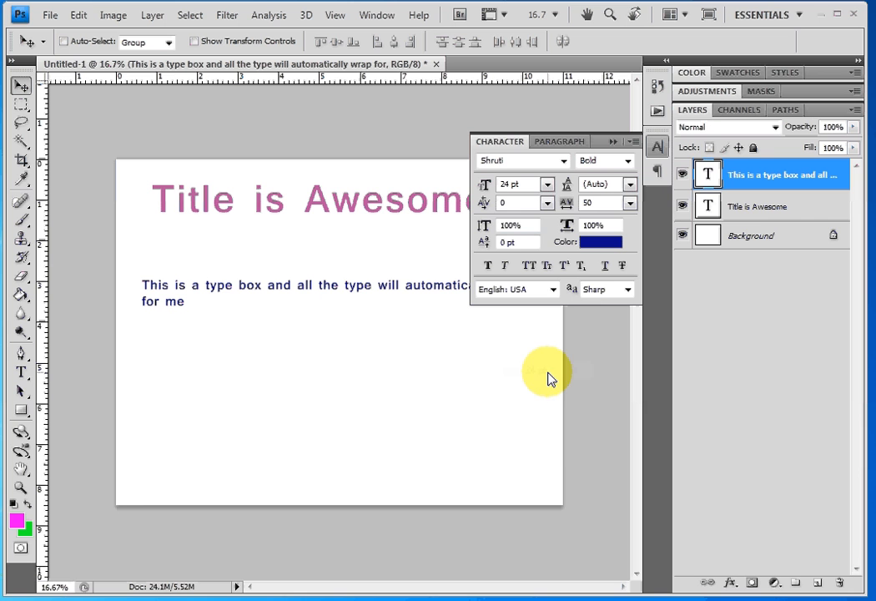
{"action": "left_click", "coordinate": [547, 183]}
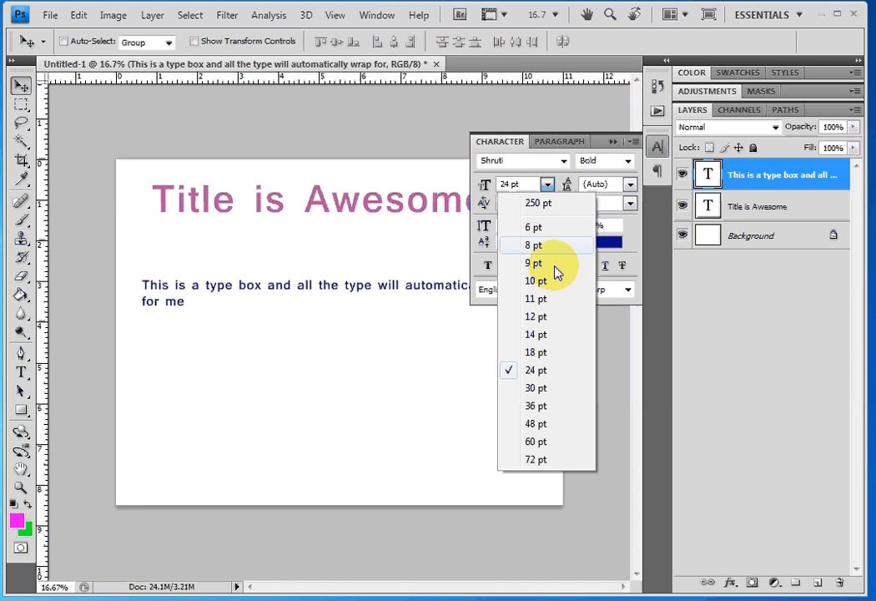
{"action": "mouse_move", "coordinate": [546, 409]}
{"action": "type", "text": "32"}
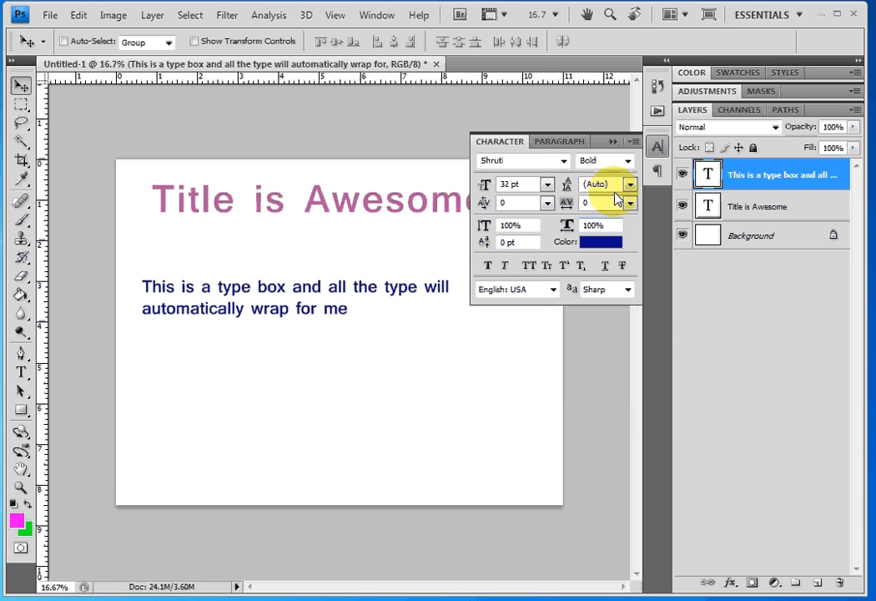
{"action": "left_click", "coordinate": [629, 160]}
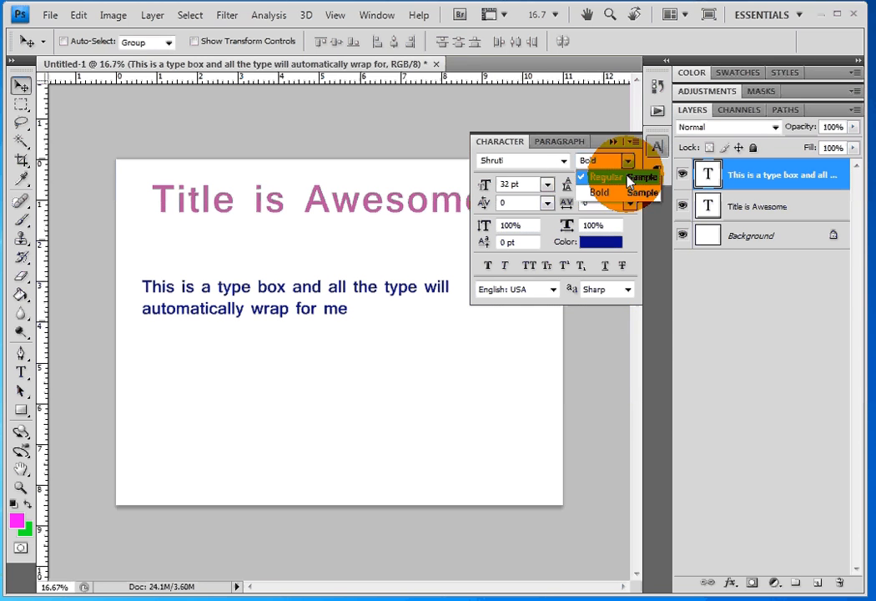
{"action": "left_click", "coordinate": [604, 176]}
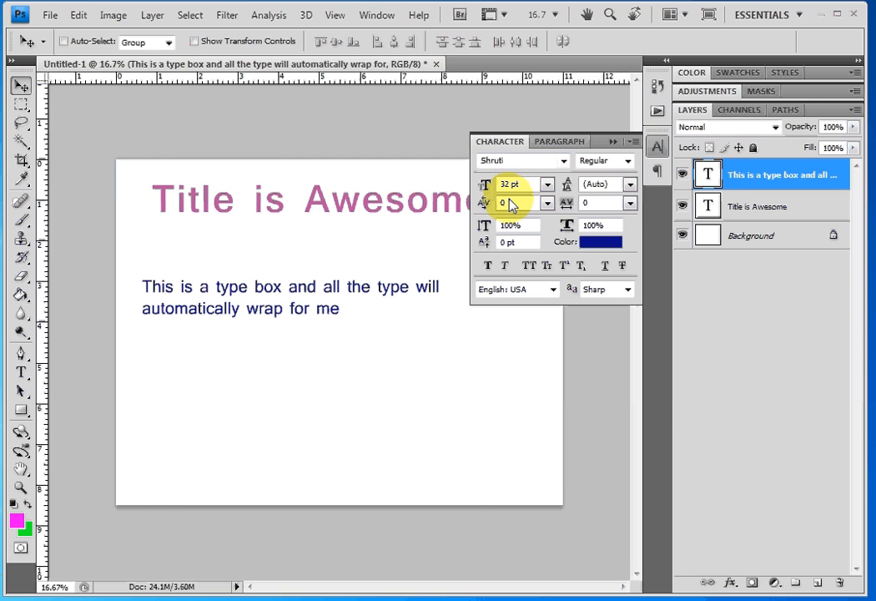
{"action": "mouse_move", "coordinate": [512, 202]}
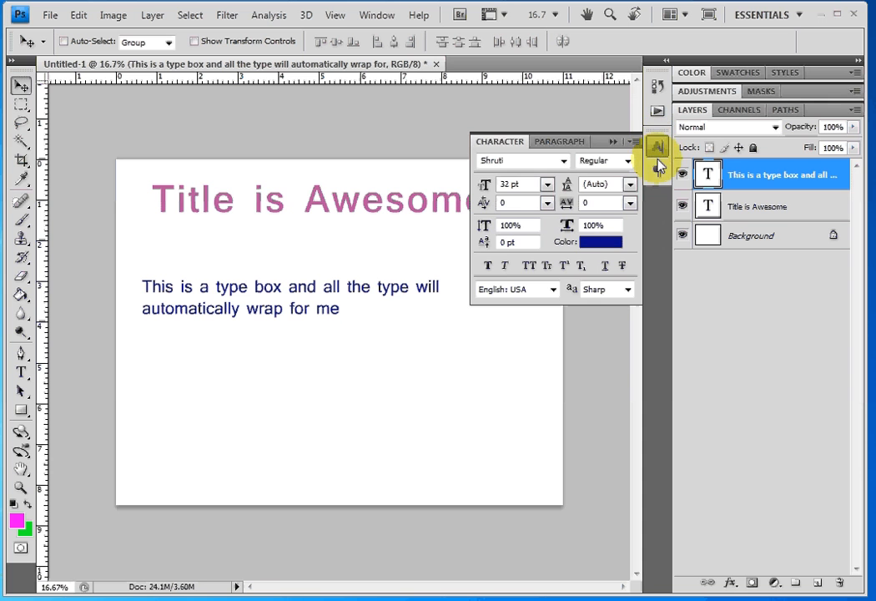
Preview centre, justify-left, justify-centre, justify-right and full-justify alignments in the Paragraph panel
{"action": "left_click", "coordinate": [560, 141]}
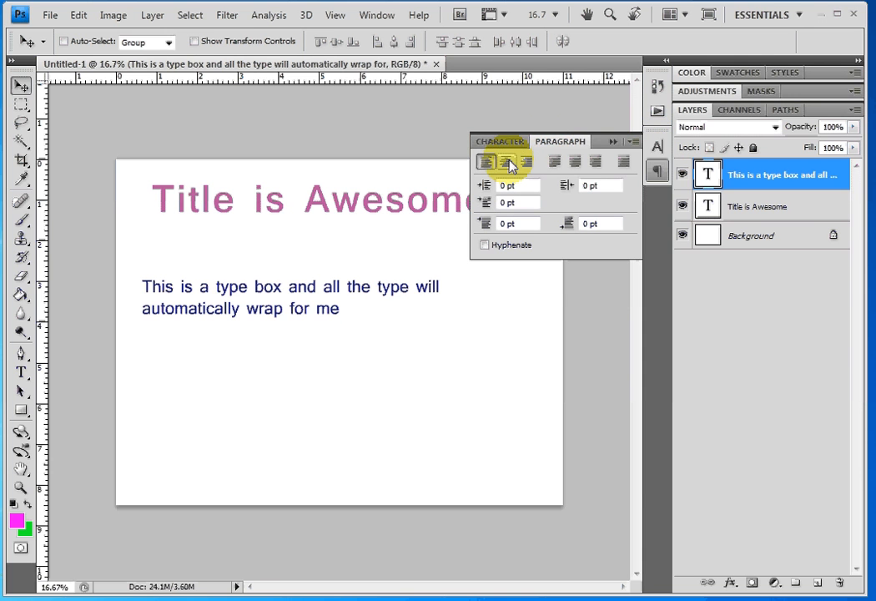
{"action": "left_click", "coordinate": [507, 162]}
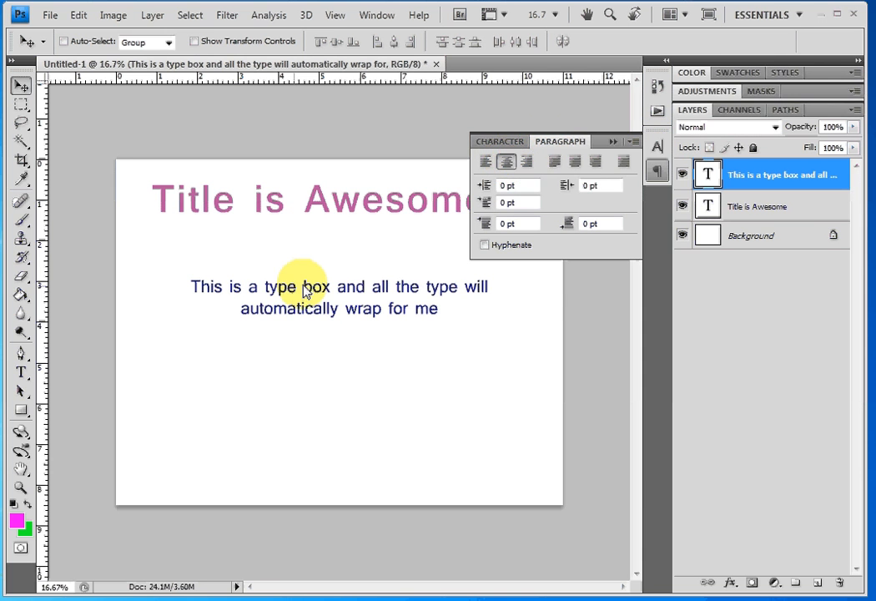
{"action": "left_click", "coordinate": [554, 162]}
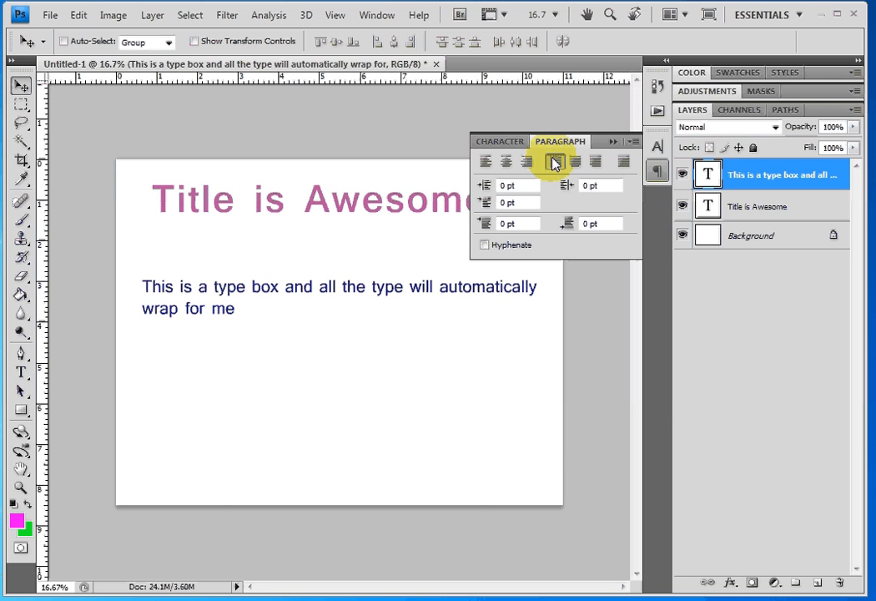
{"action": "left_click", "coordinate": [555, 161]}
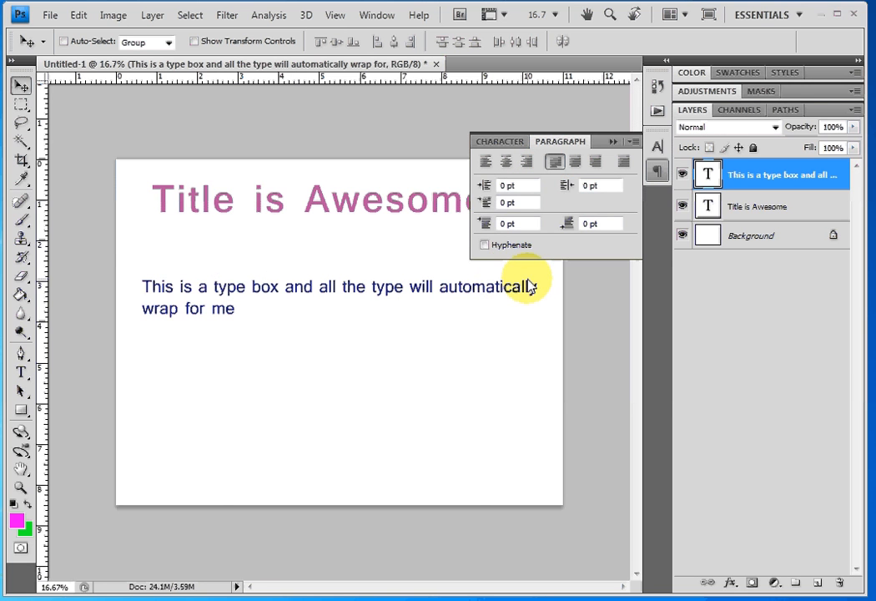
{"action": "left_click", "coordinate": [555, 162]}
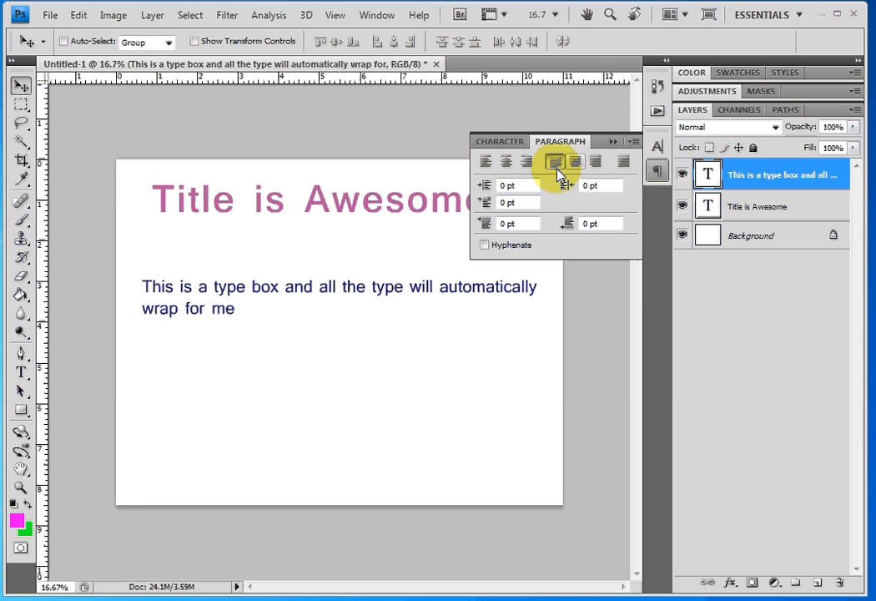
{"action": "left_click", "coordinate": [574, 162]}
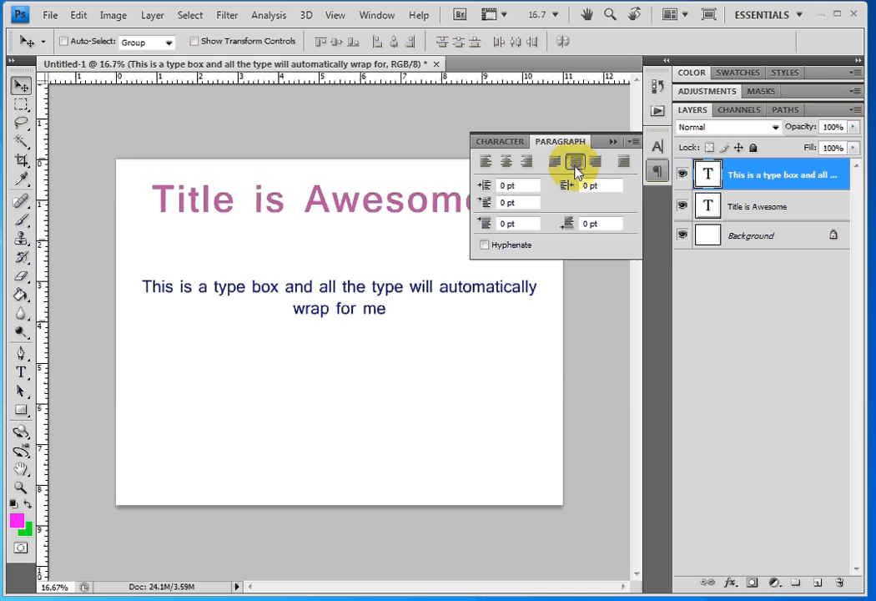
{"action": "left_click", "coordinate": [596, 161]}
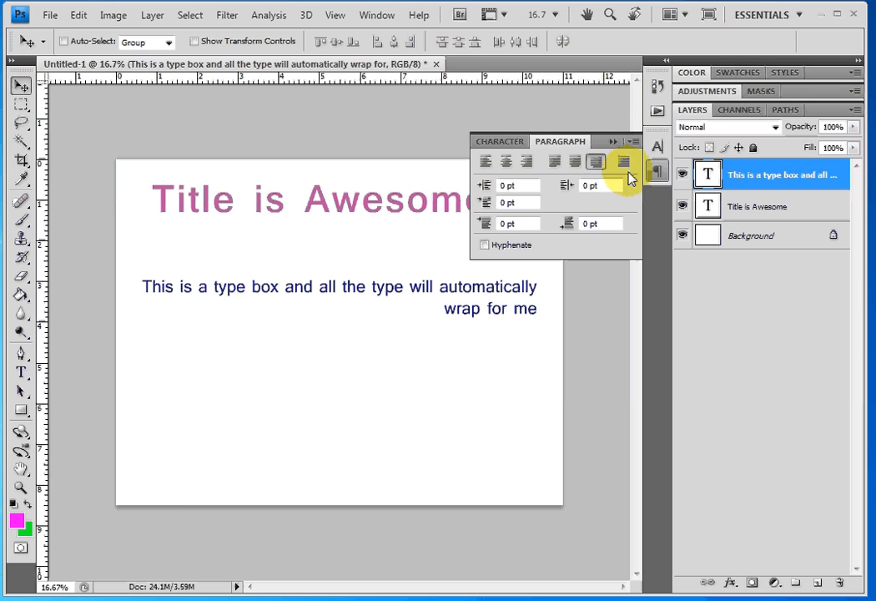
{"action": "left_click", "coordinate": [624, 163]}
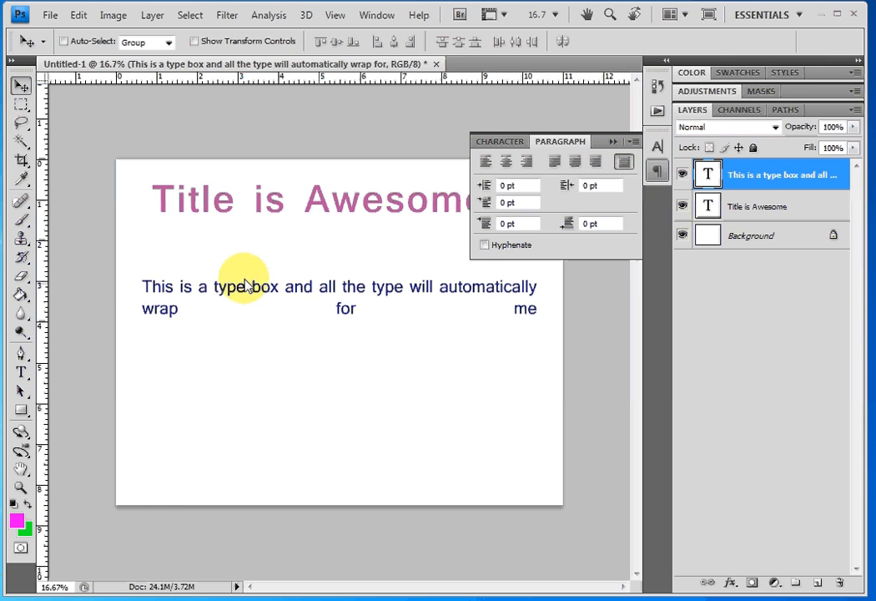
{"action": "mouse_move", "coordinate": [159, 301]}
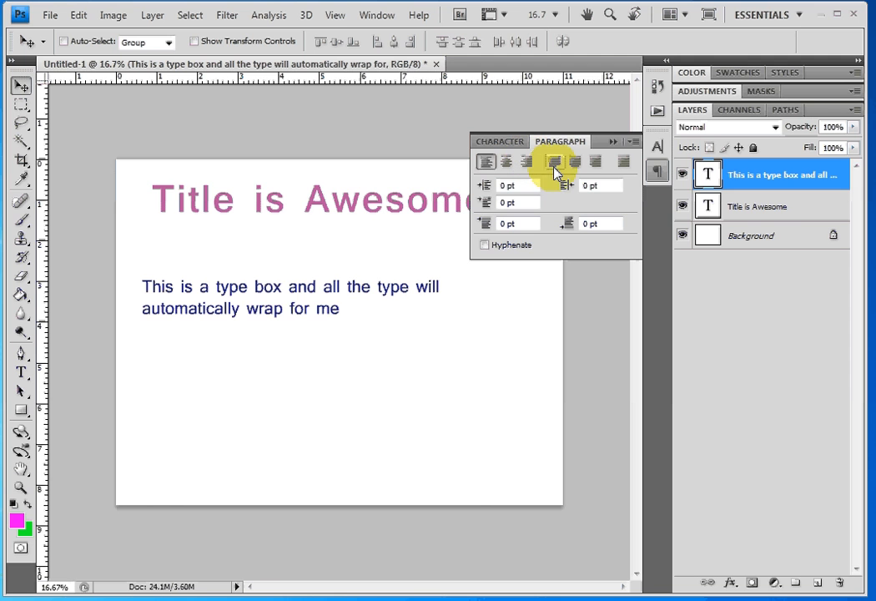
Return the paragraph to Left Align, collapse the panel and select the text layer
{"action": "left_click", "coordinate": [555, 161]}
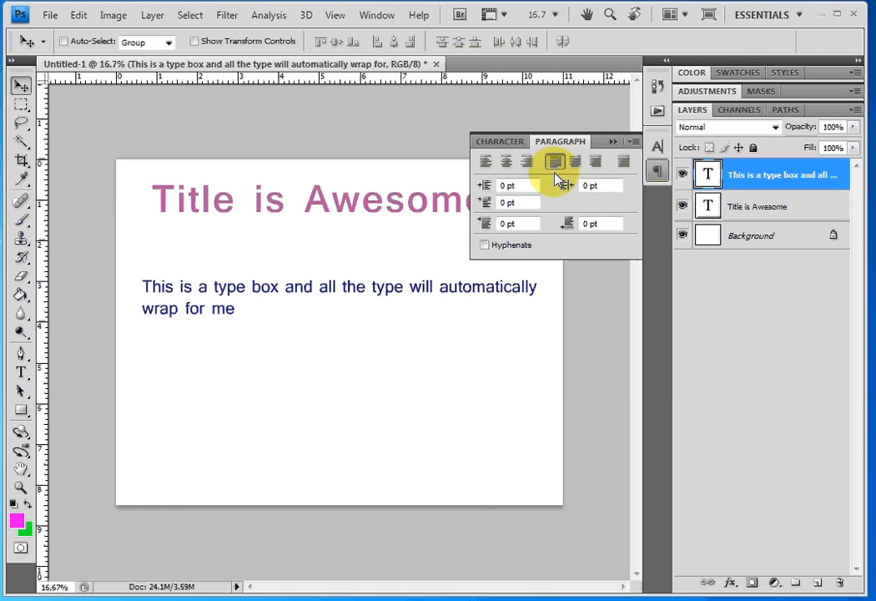
{"action": "left_click", "coordinate": [526, 162]}
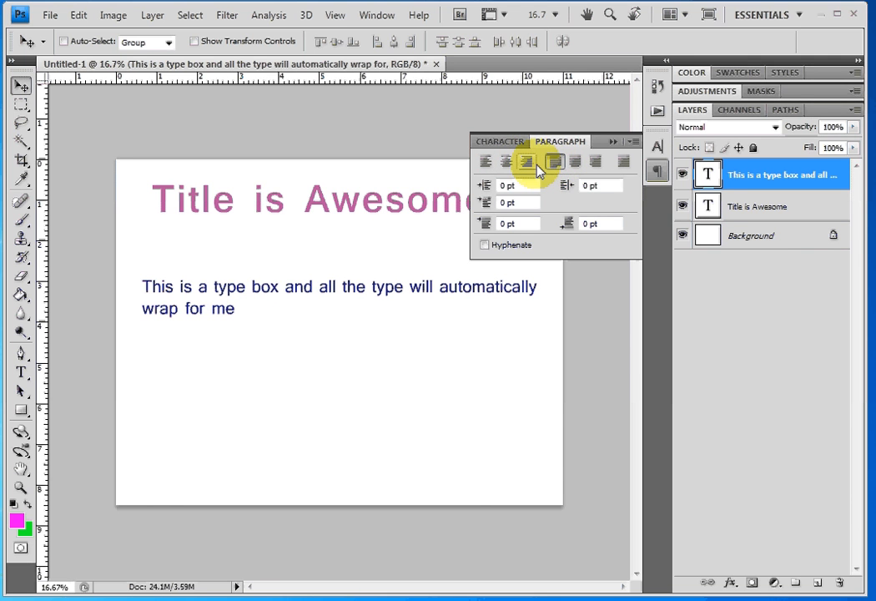
{"action": "mouse_move", "coordinate": [554, 162]}
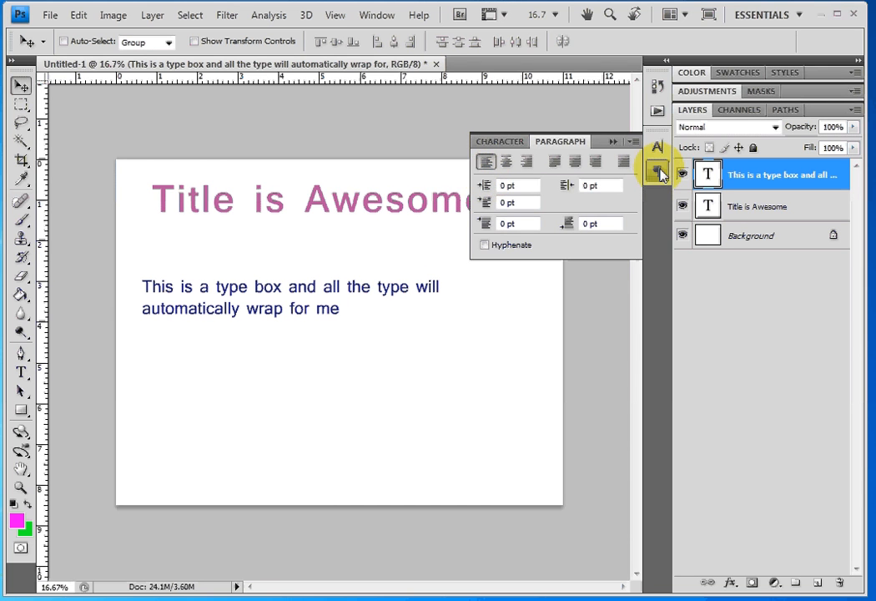
{"action": "left_click", "coordinate": [660, 171]}
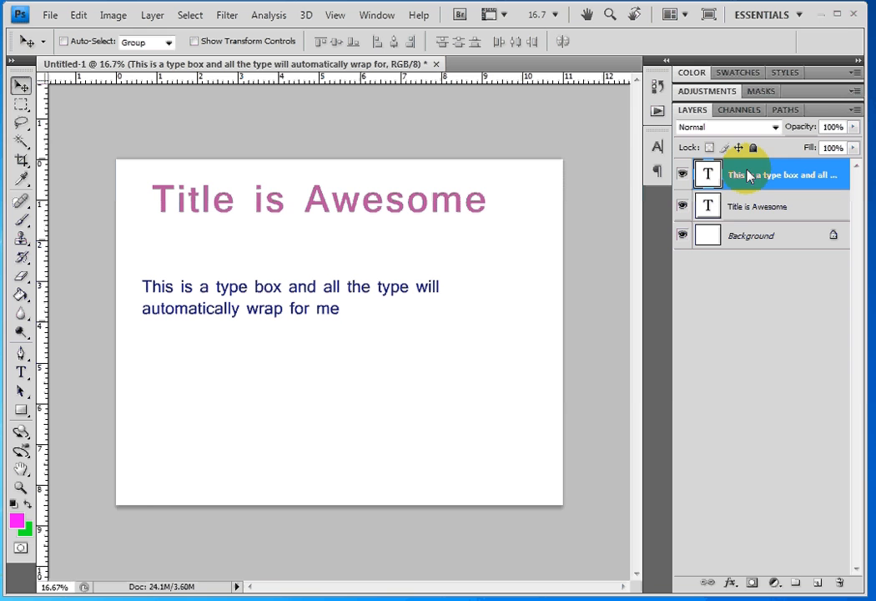
{"action": "left_click", "coordinate": [755, 206]}
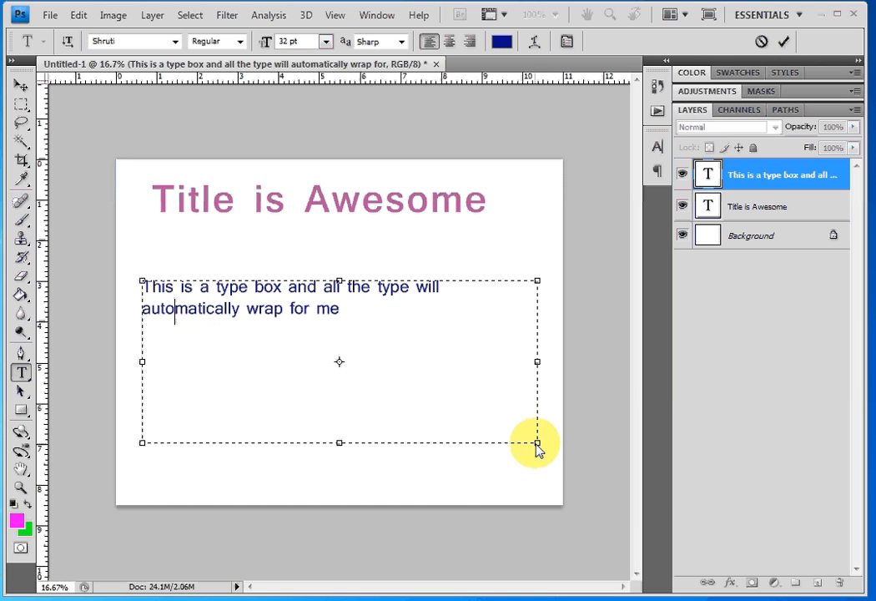
Drag the type box's corner handle leftward so the blue paragraph wraps into four lines
{"action": "left_click_drag", "start_coordinate": [537, 442], "coordinate": [358, 424]}
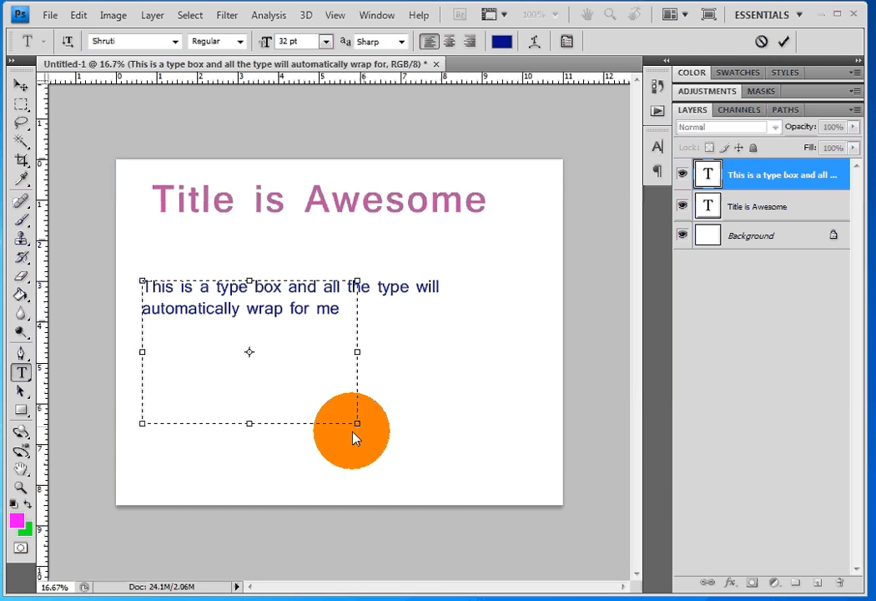
{"action": "left_click_drag", "start_coordinate": [357, 423], "coordinate": [240, 446]}
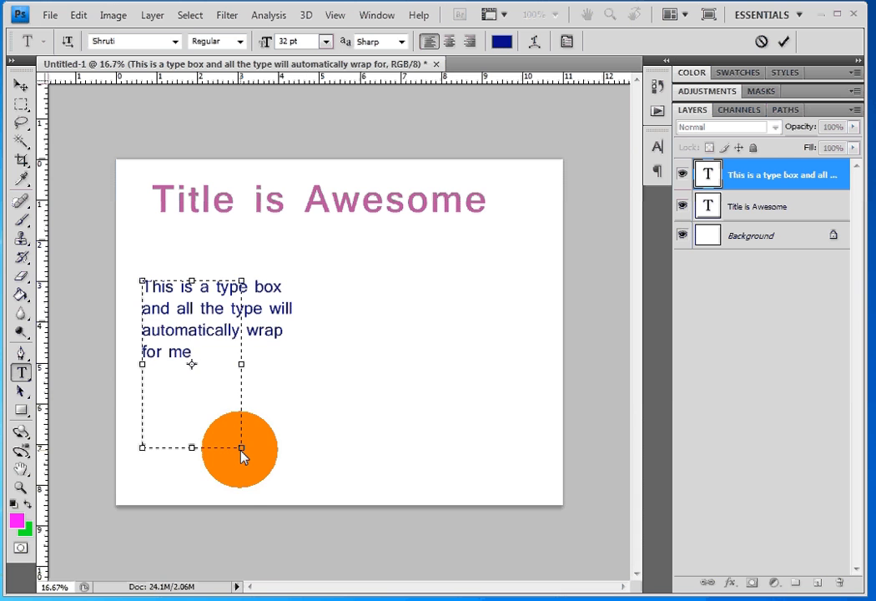